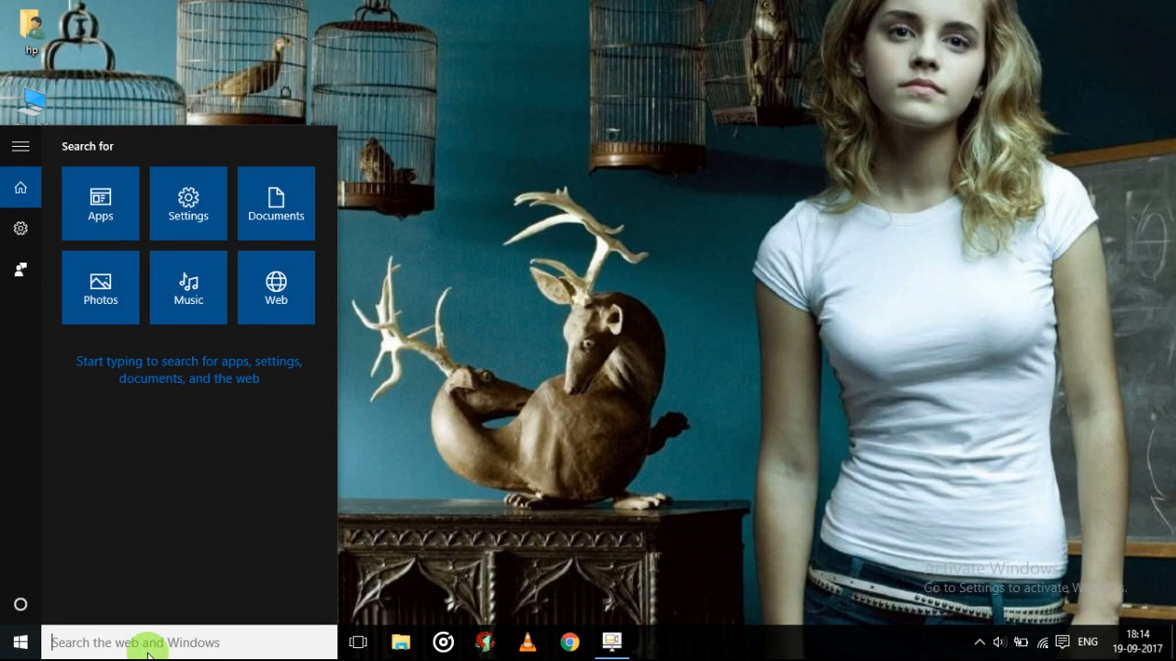
Step: Search the Start menu for "code" and launch CodeBlocks from the results
{"action": "type", "text": "code"}
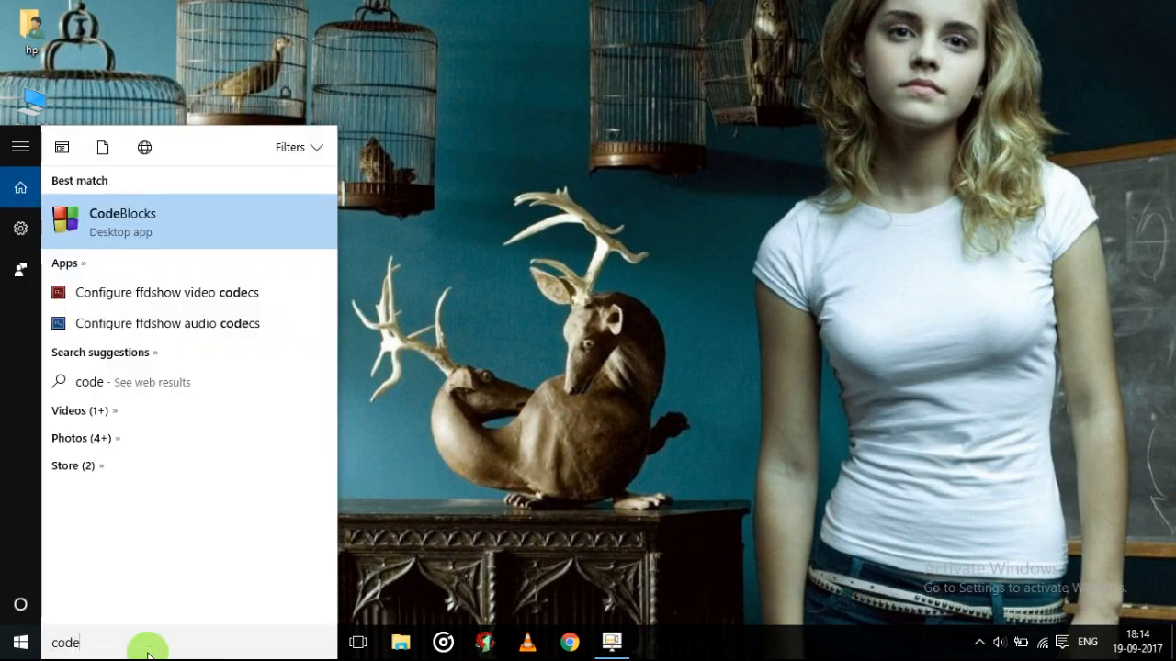
{"action": "left_click", "coordinate": [121, 220]}
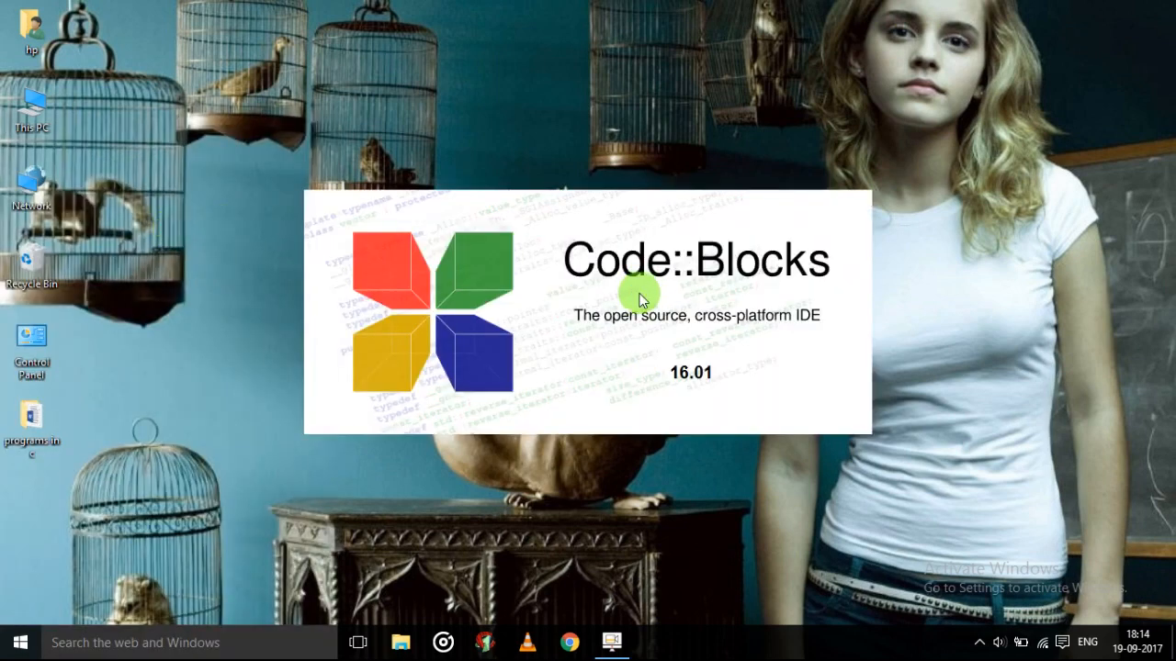
{"action": "mouse_move", "coordinate": [635, 529]}
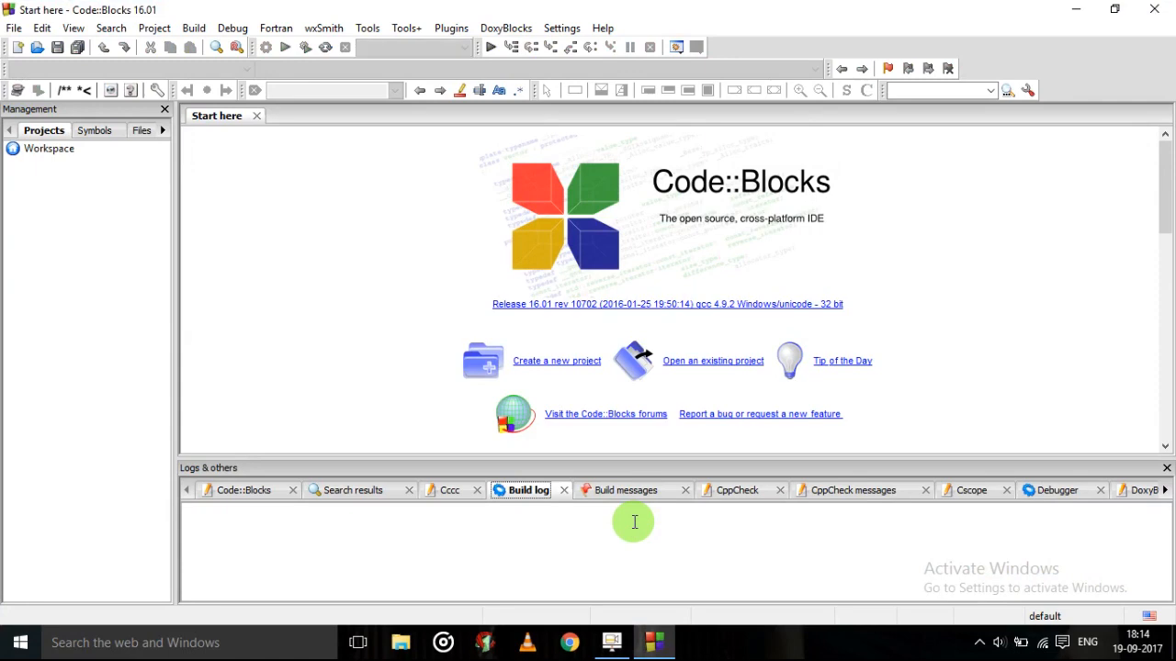
{"action": "mouse_move", "coordinate": [533, 405]}
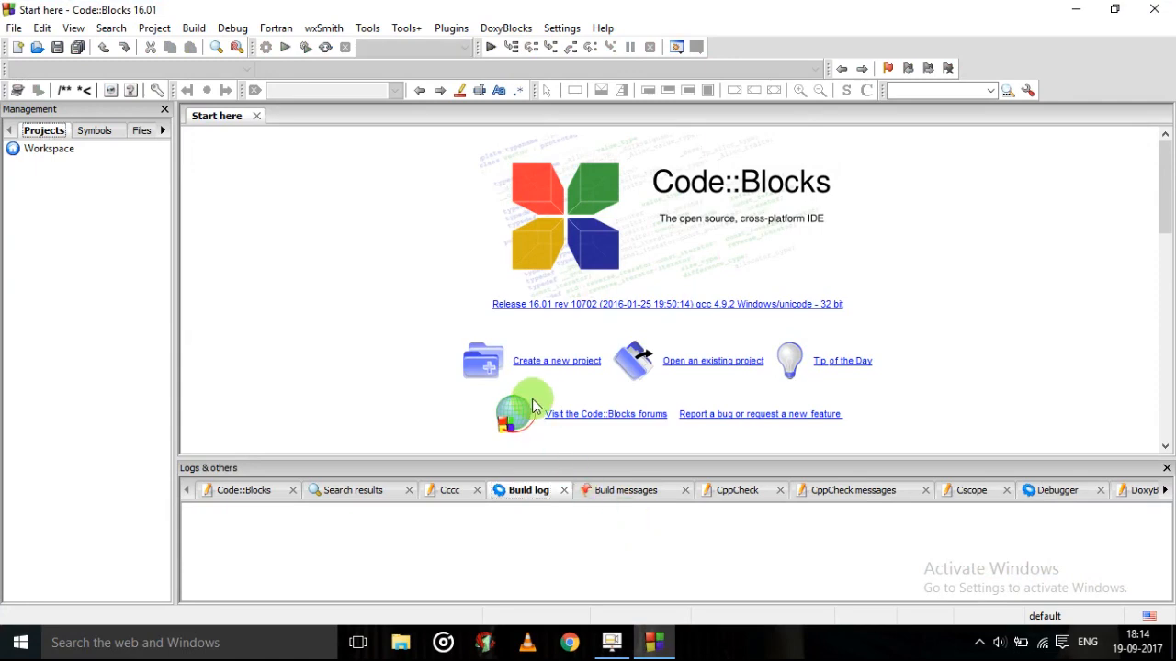
Step: Start a new Console application project with C as the language
{"action": "left_click", "coordinate": [555, 360]}
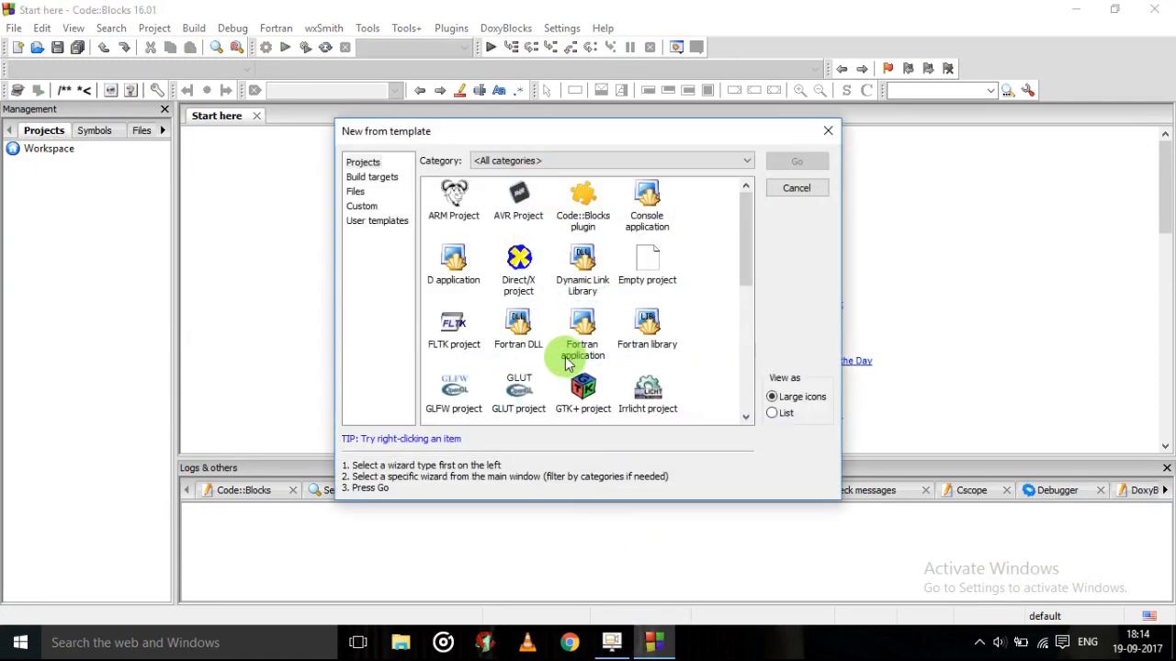
{"action": "left_click", "coordinate": [646, 198]}
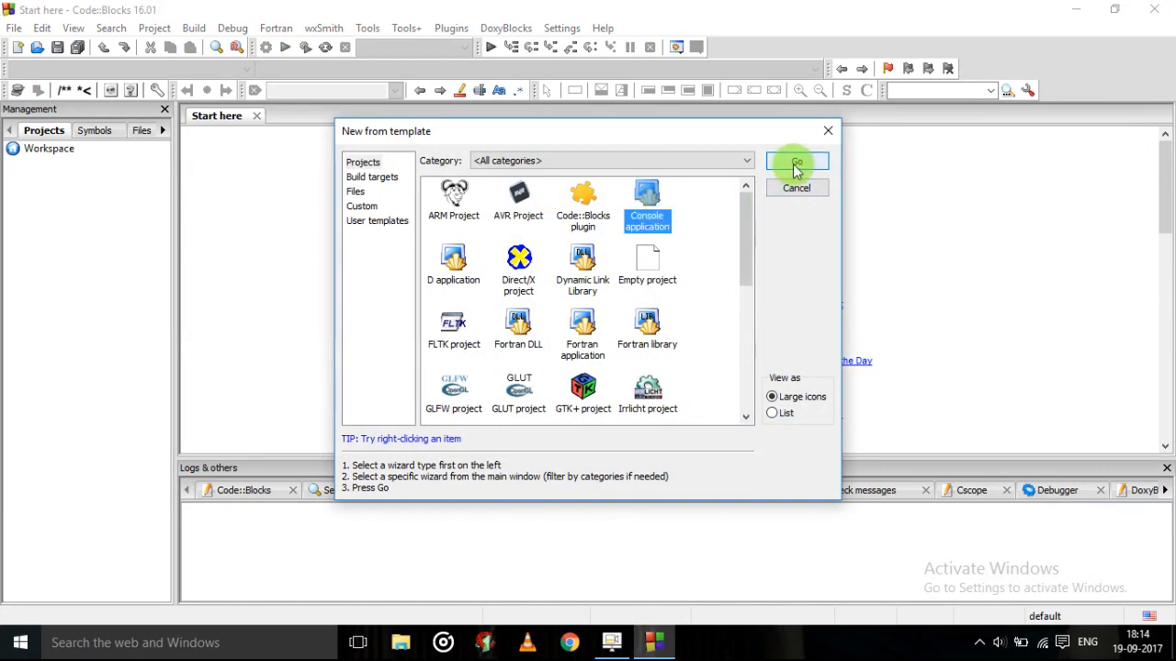
{"action": "left_click", "coordinate": [798, 161]}
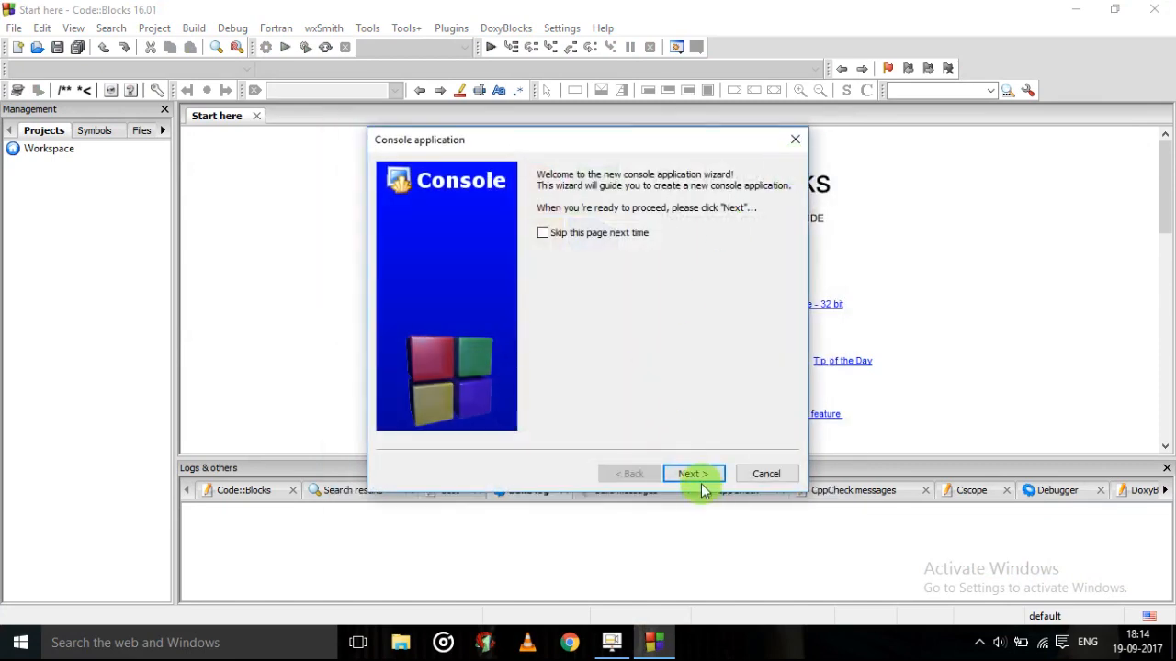
{"action": "left_click", "coordinate": [694, 474]}
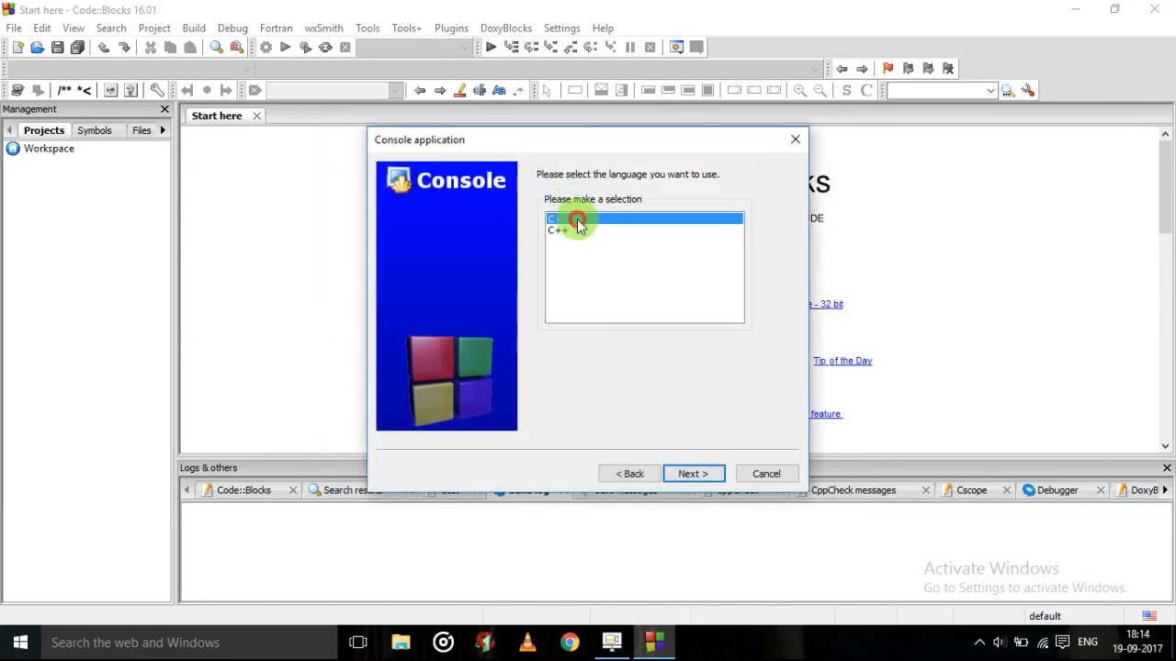
{"action": "left_click", "coordinate": [692, 474]}
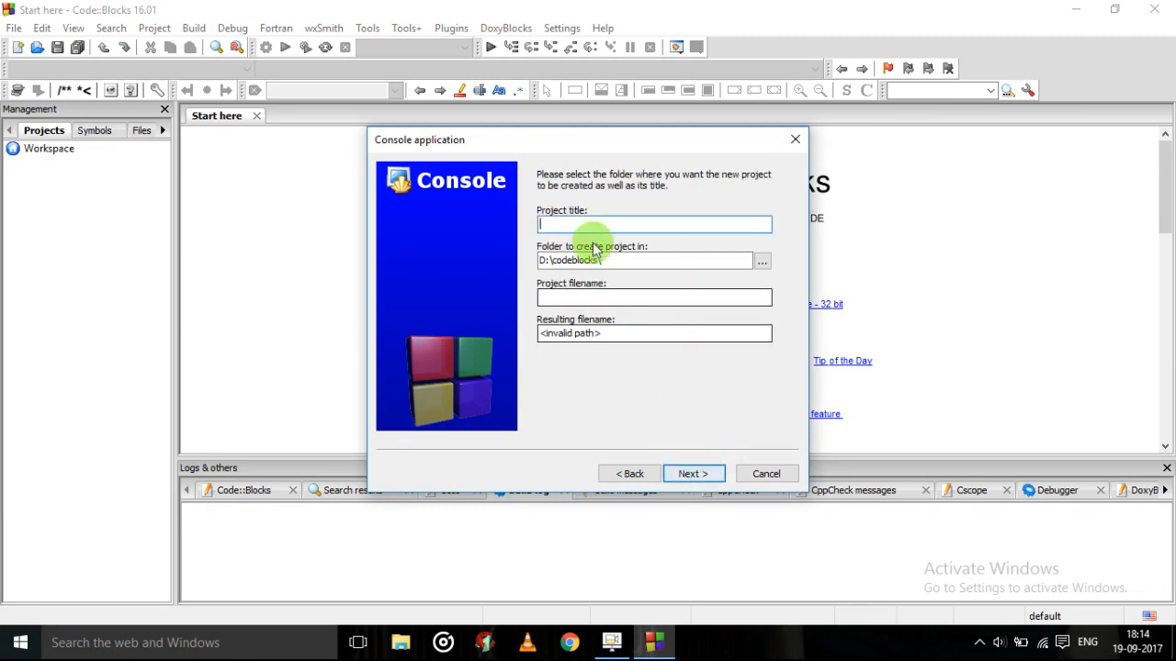
Step: Title the project 'even' and finish the wizard
{"action": "left_click", "coordinate": [654, 224]}
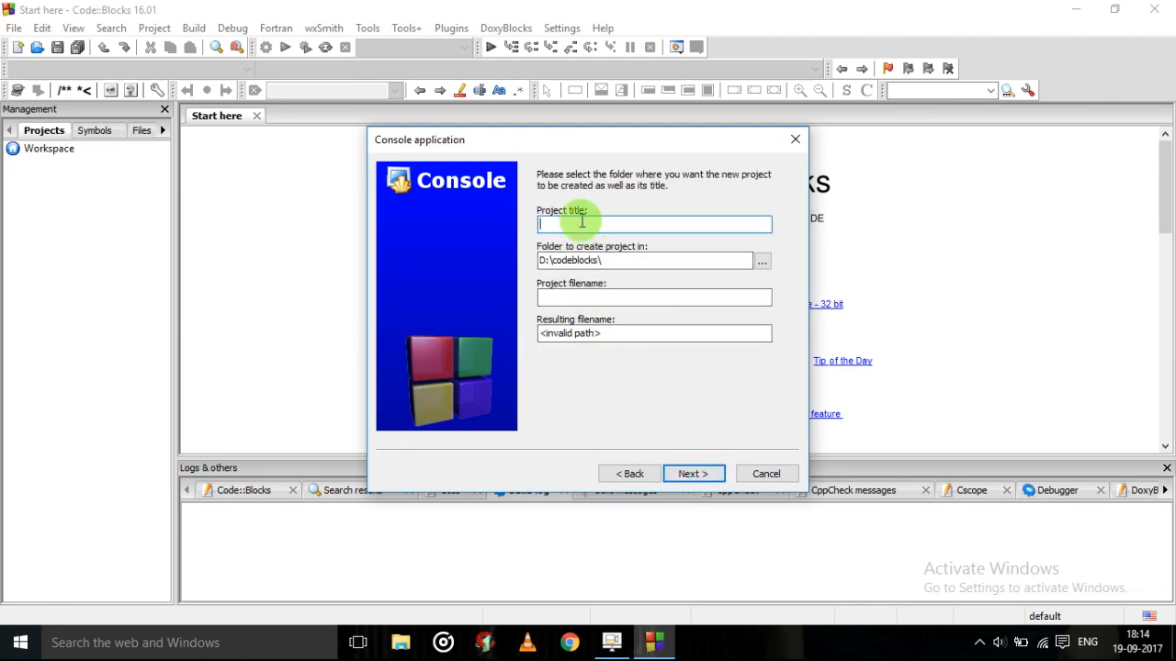
{"action": "type", "text": "even"}
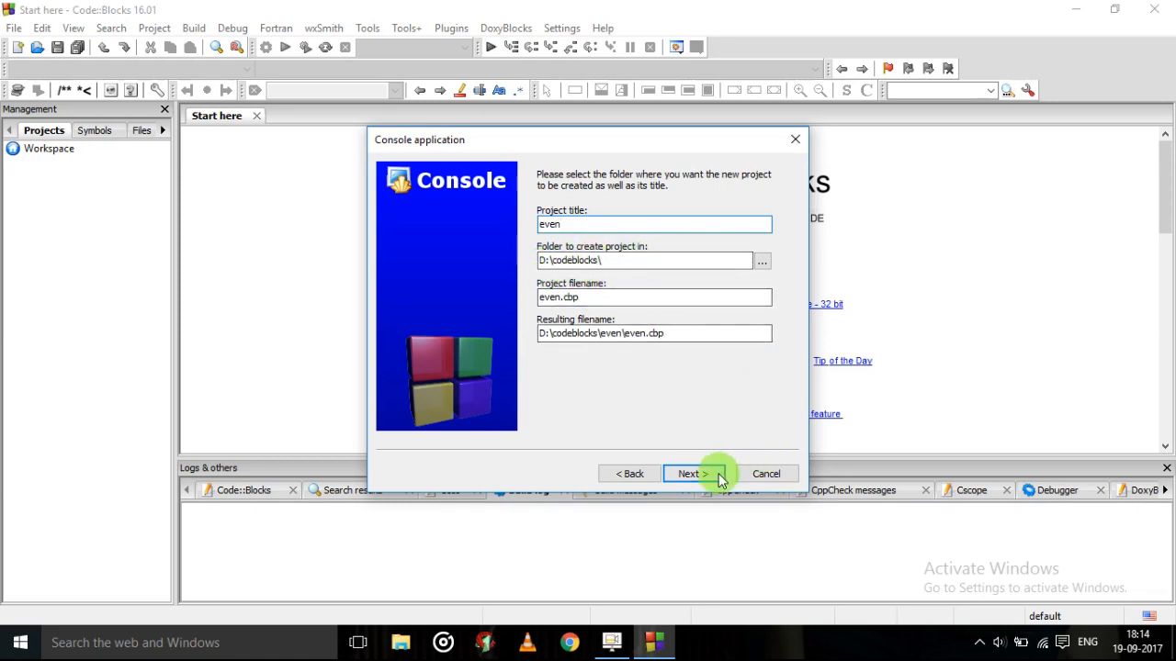
{"action": "left_click", "coordinate": [689, 474]}
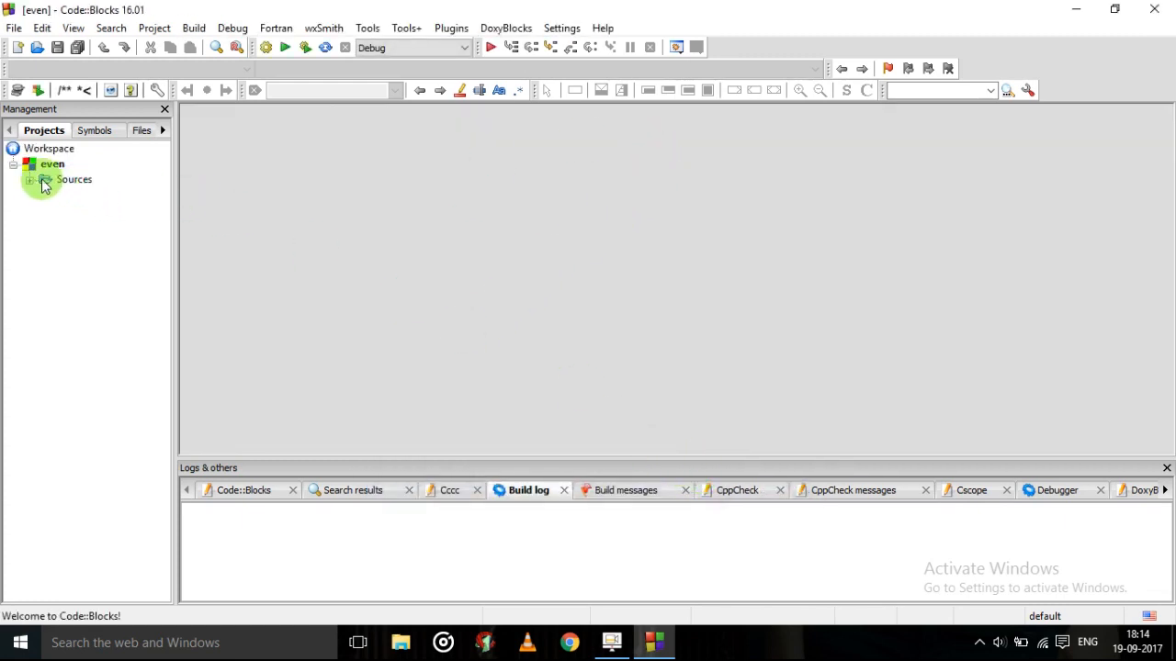
Step: Expand the Sources folder and open main.c in the editor
{"action": "left_click", "coordinate": [74, 180]}
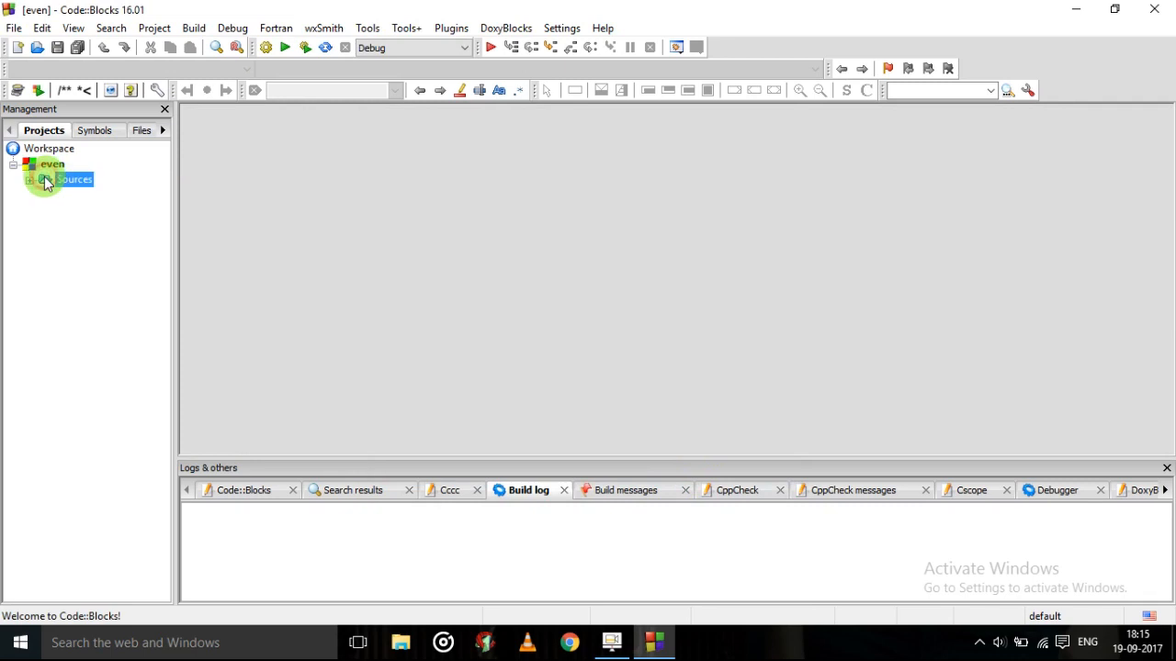
{"action": "left_click", "coordinate": [61, 178]}
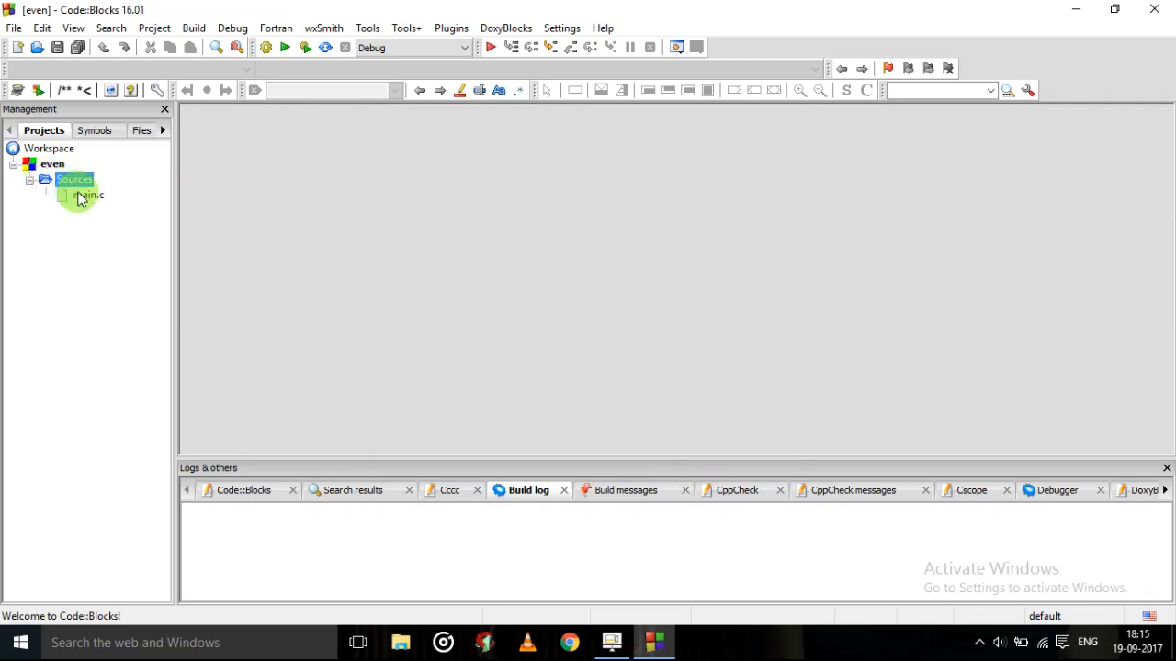
{"action": "double_click", "coordinate": [88, 195]}
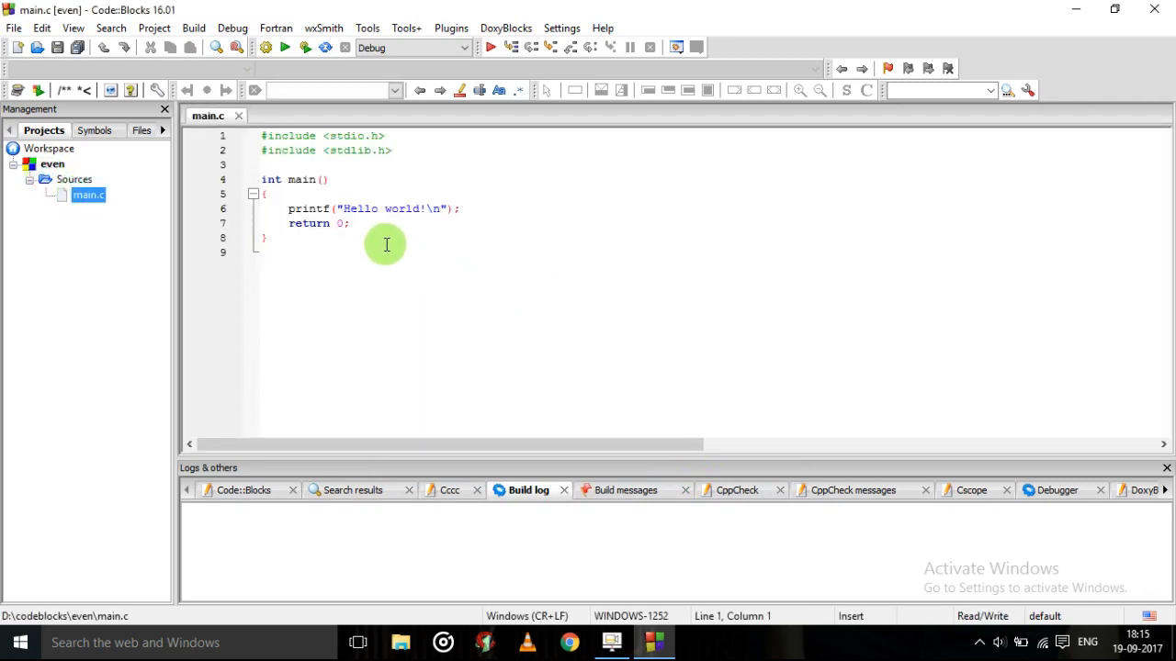
Step: Replace the Hello world printf in main with the declaration int a;
{"action": "left_click", "coordinate": [444, 210]}
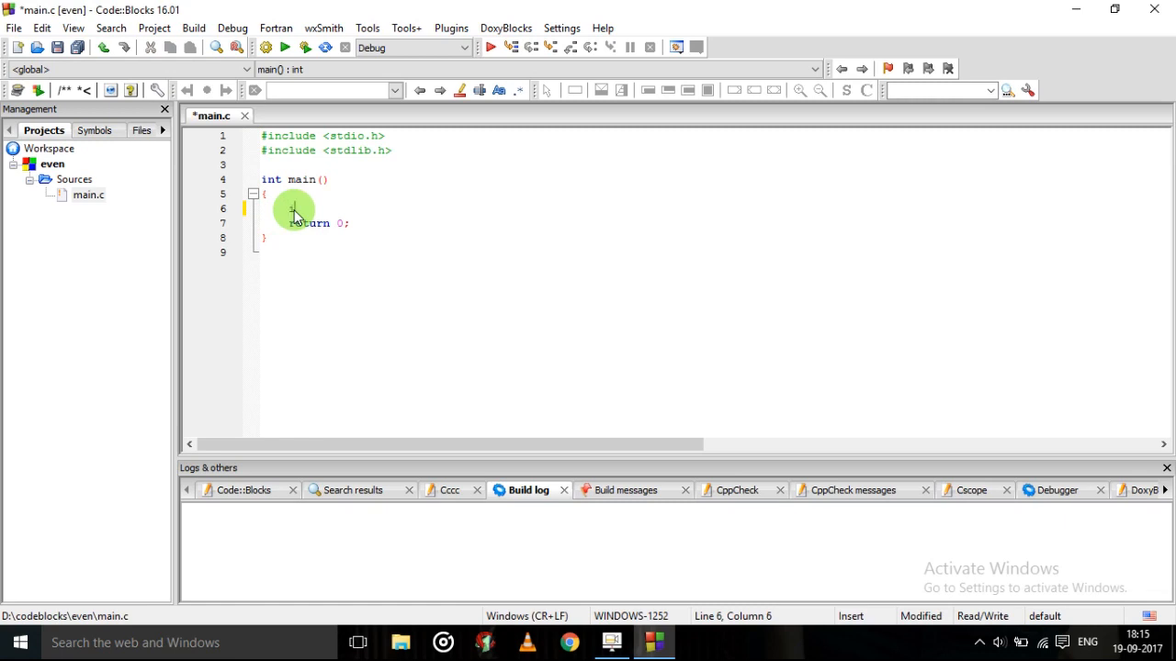
{"action": "type", "text": "int a"}
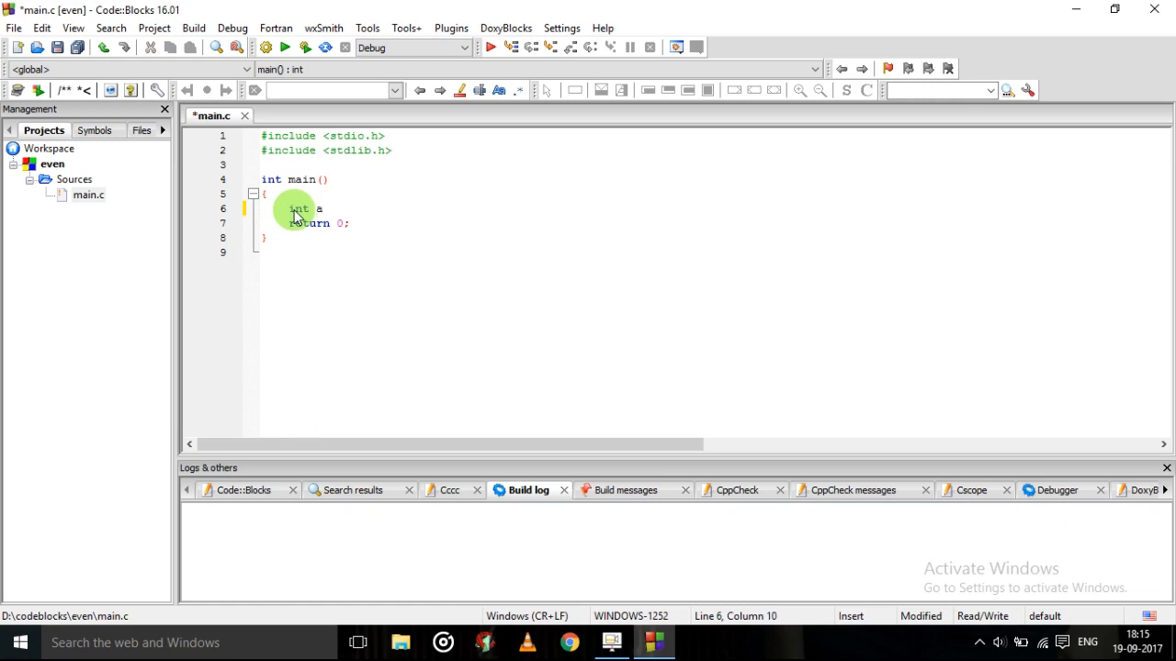
{"action": "type", "text": ";"}
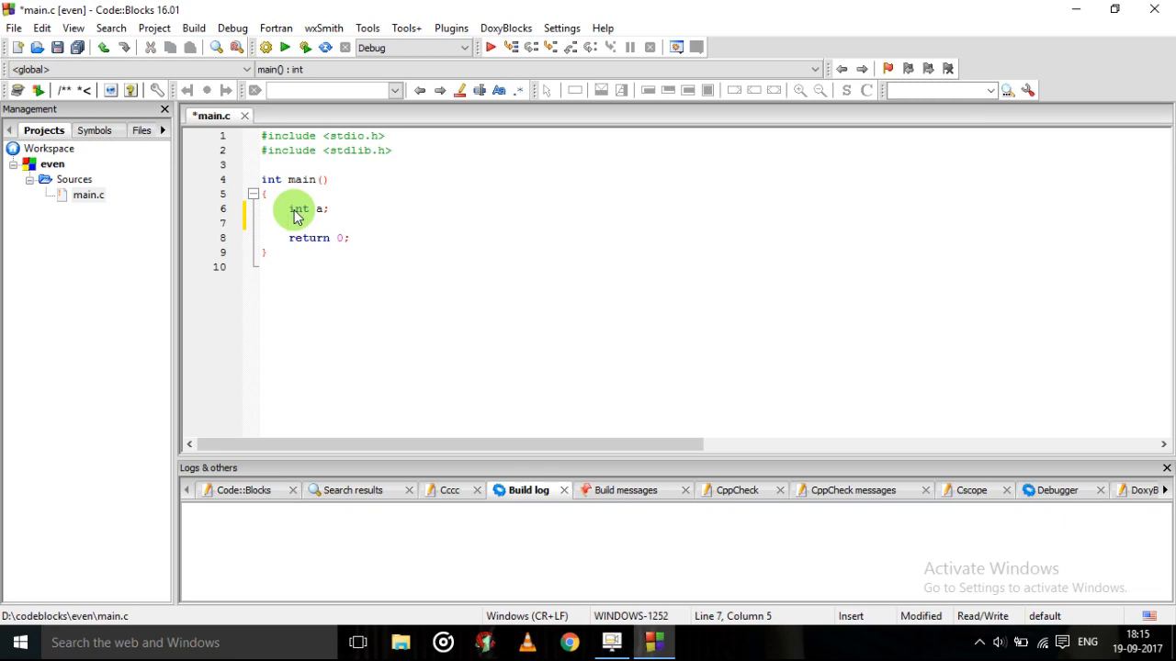
Step: Add printf("\n enter the number to check the number is odd or even:"); below int a;
{"action": "type", "text": "printf("}
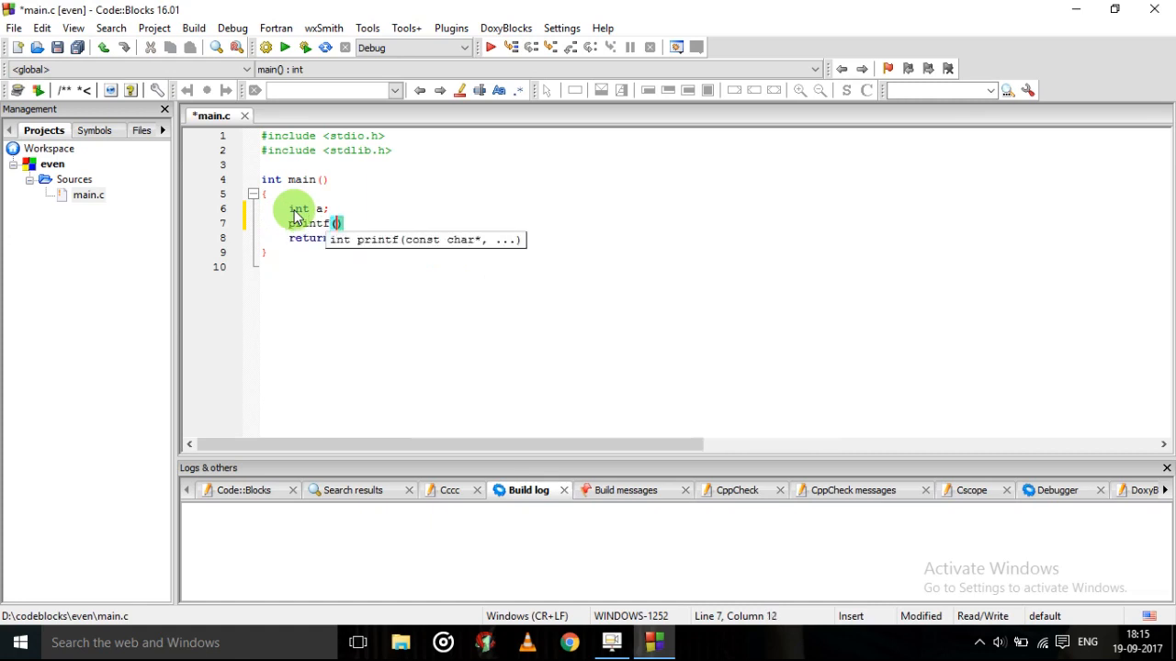
{"action": "type", "text": "\"\\n\""}
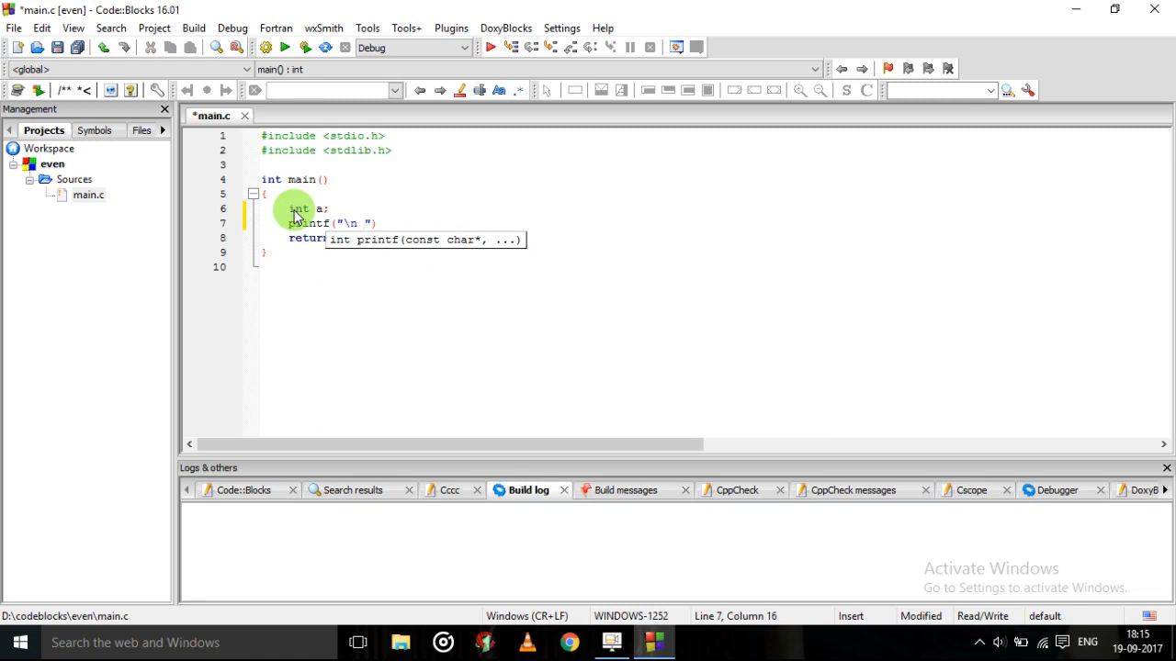
{"action": "type", "text": "enter the n"}
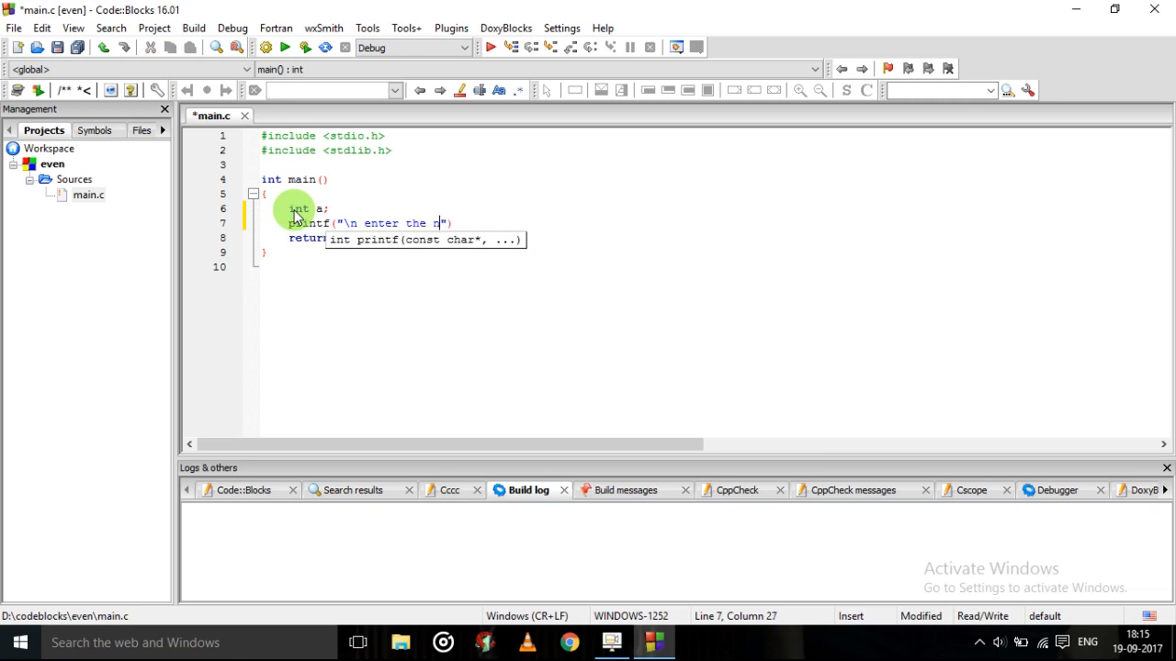
{"action": "type", "text": "umber to che"}
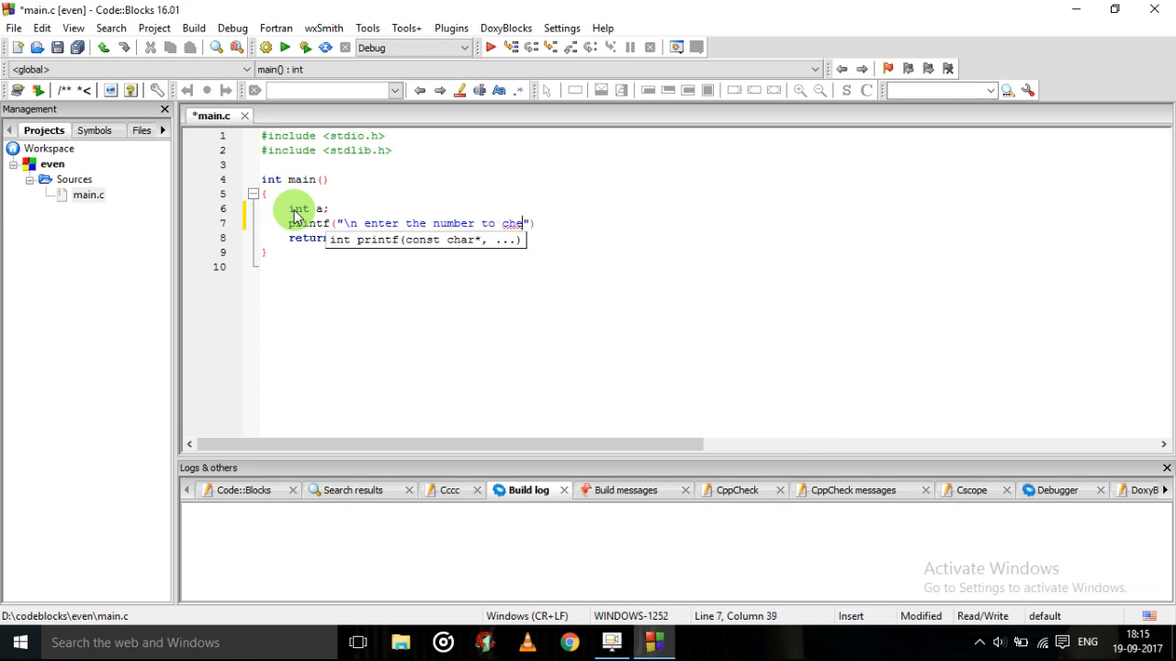
{"action": "type", "text": "ck"}
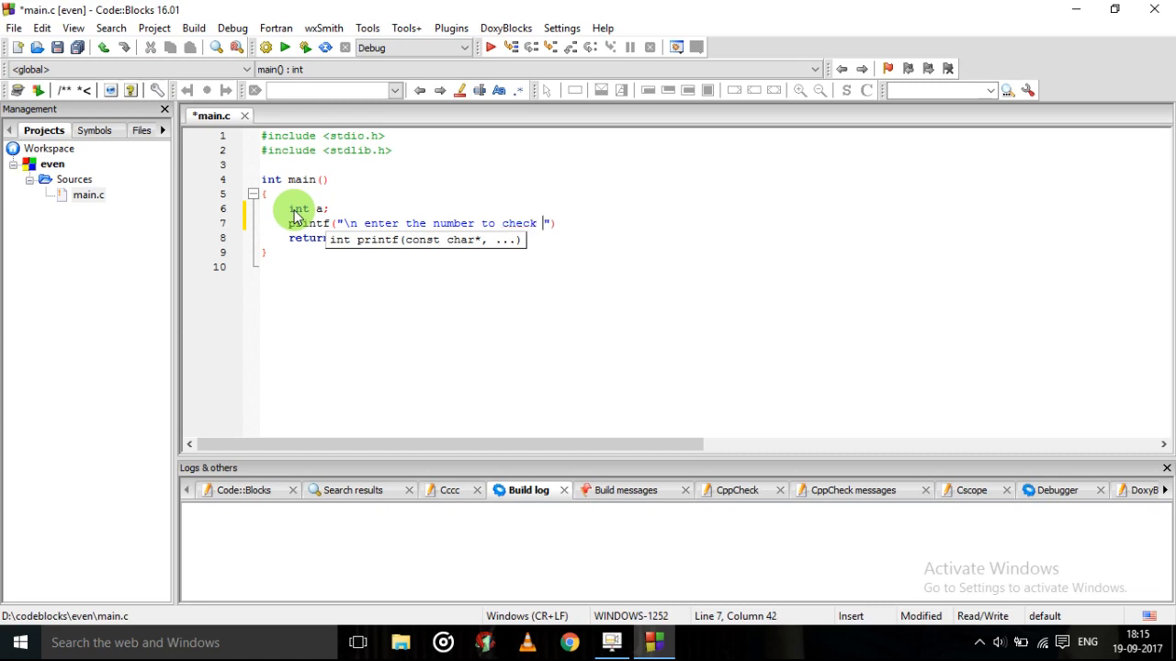
{"action": "type", "text": "the"}
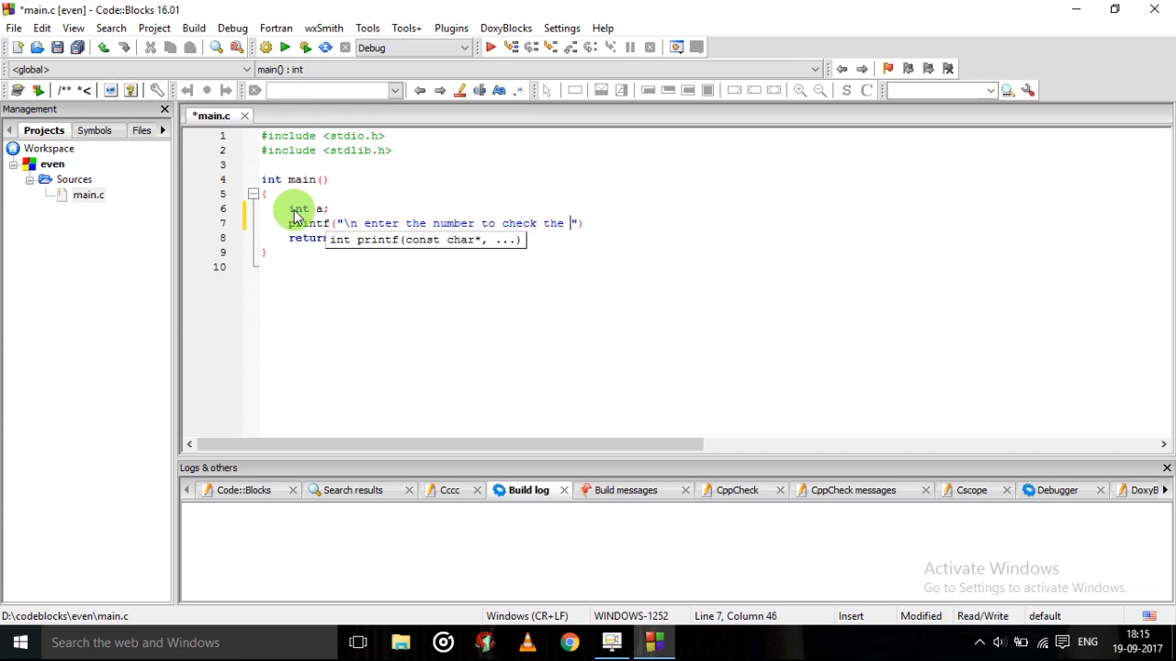
{"action": "type", "text": "number"}
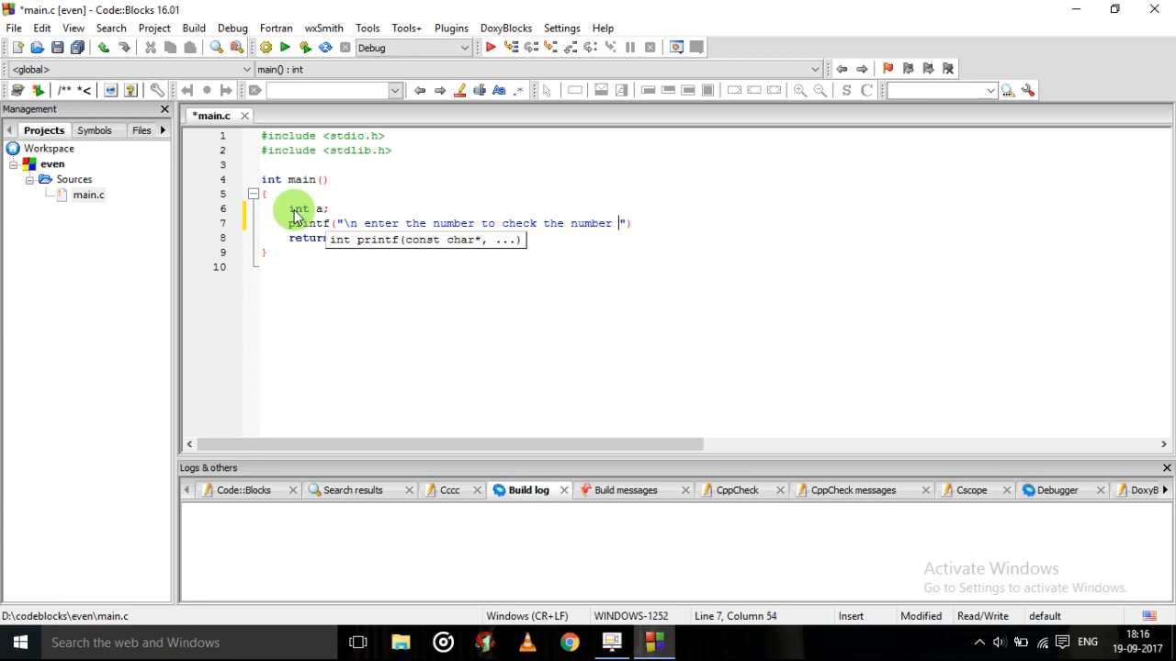
{"action": "type", "text": "is odd or even"}
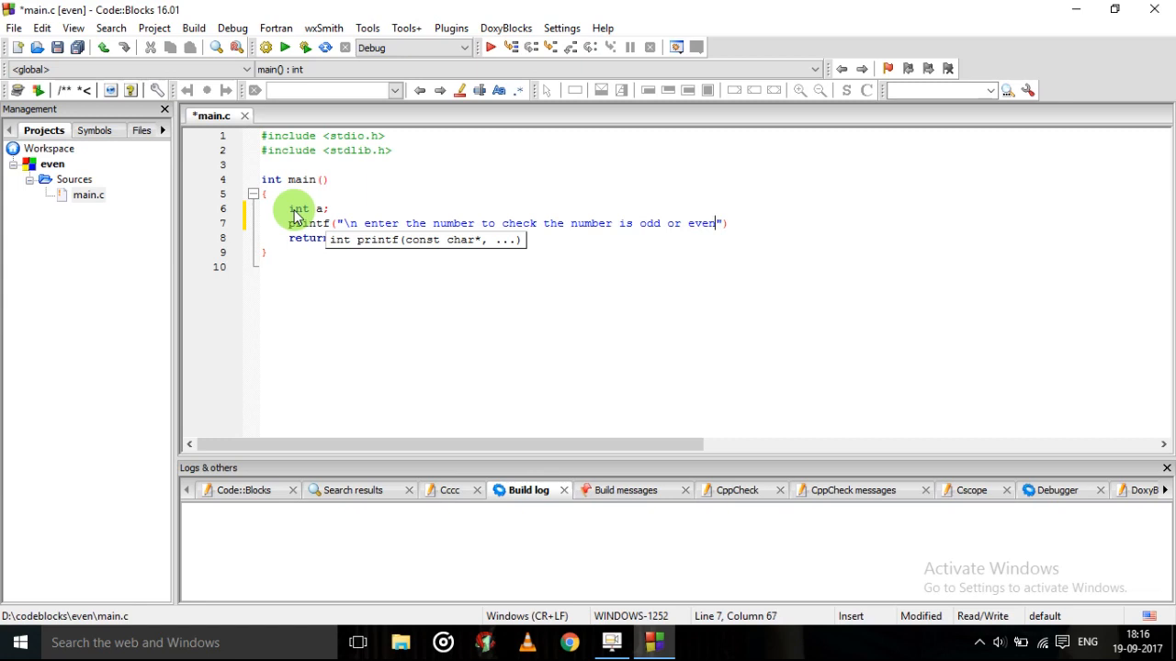
{"action": "key", "text": "Right"}
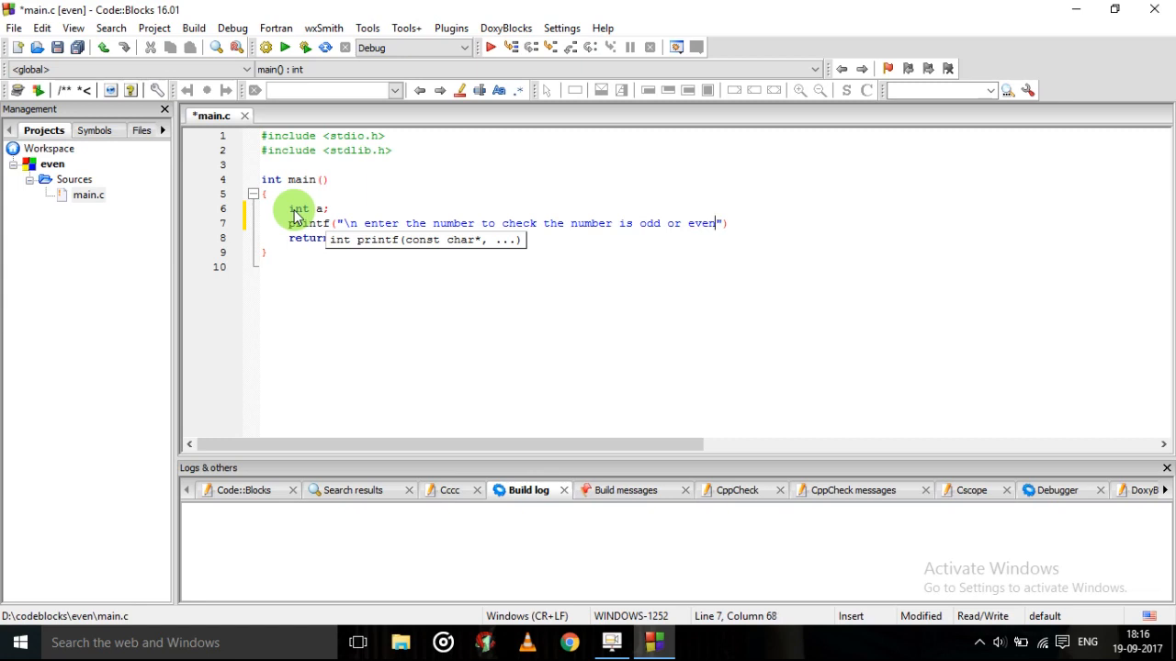
{"action": "type", "text": ":"}
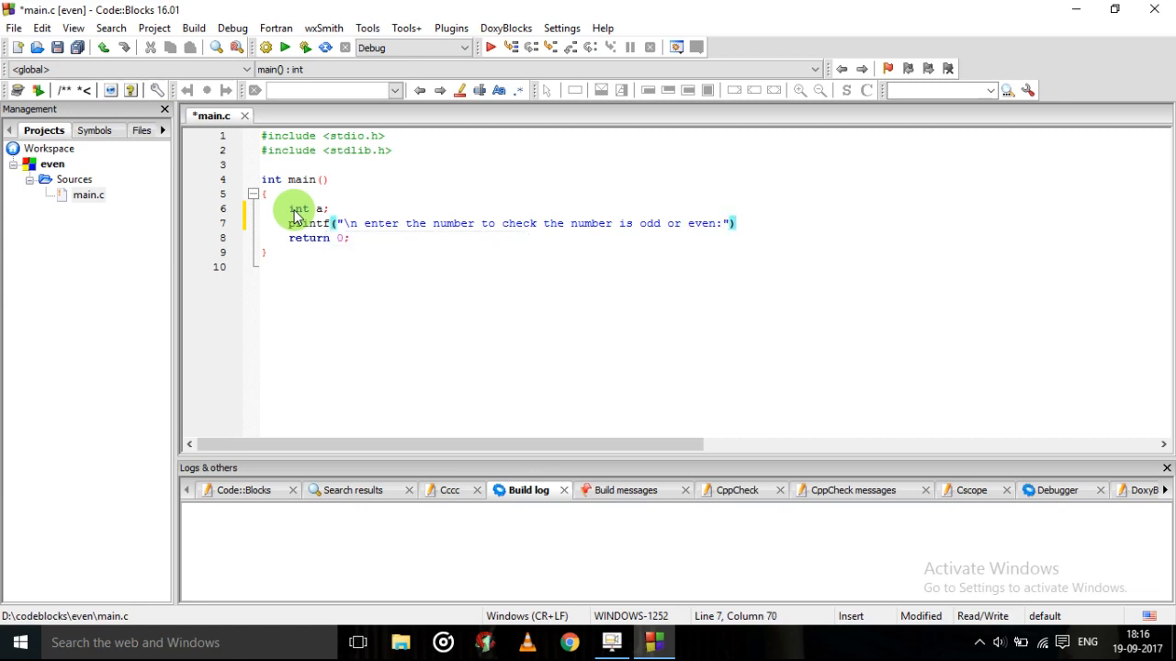
{"action": "type", "text": ";"}
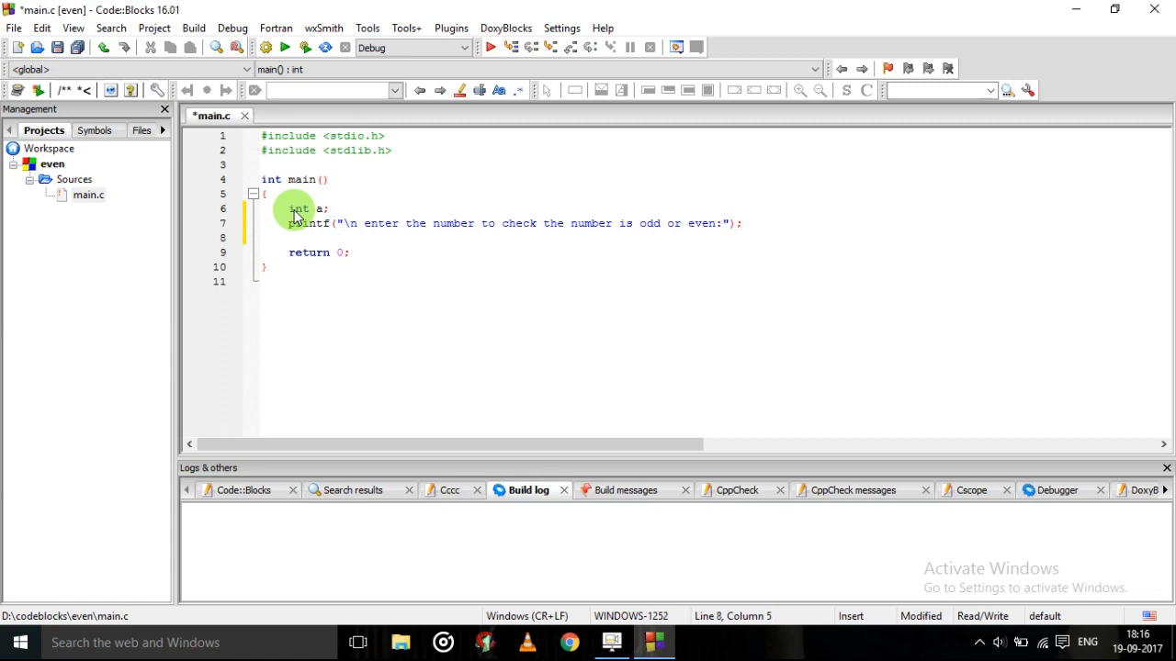
Step: Add scanf("%d",&a); to read the entered number into a
{"action": "type", "text": "scanf(\"%"}
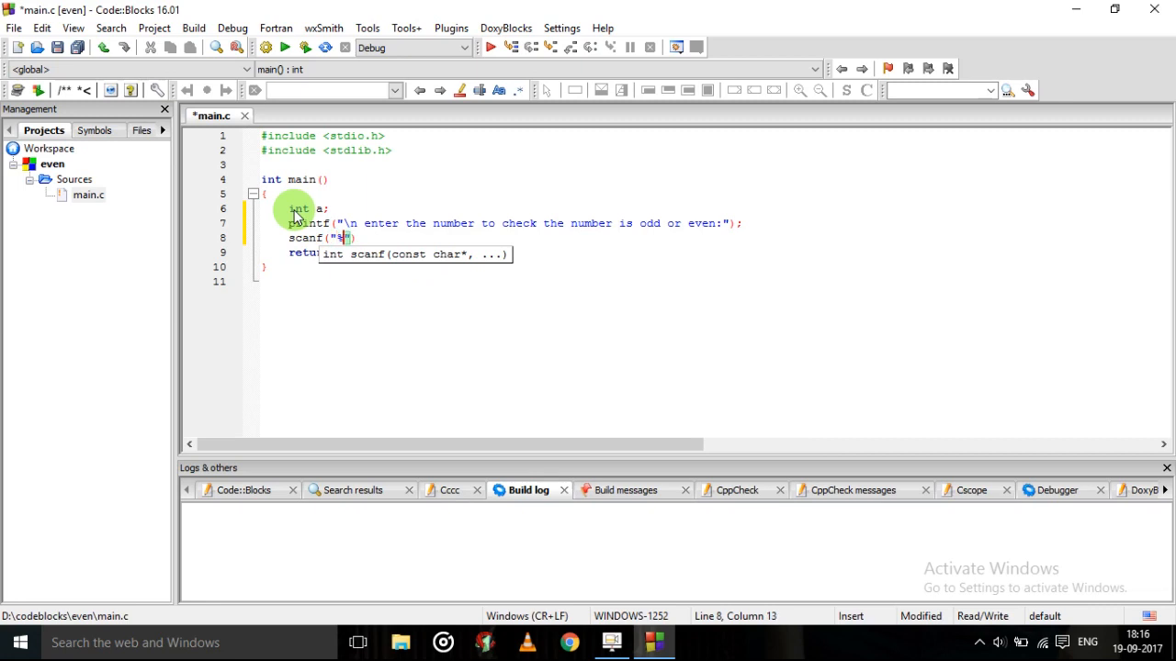
{"action": "type", "text": "d"}
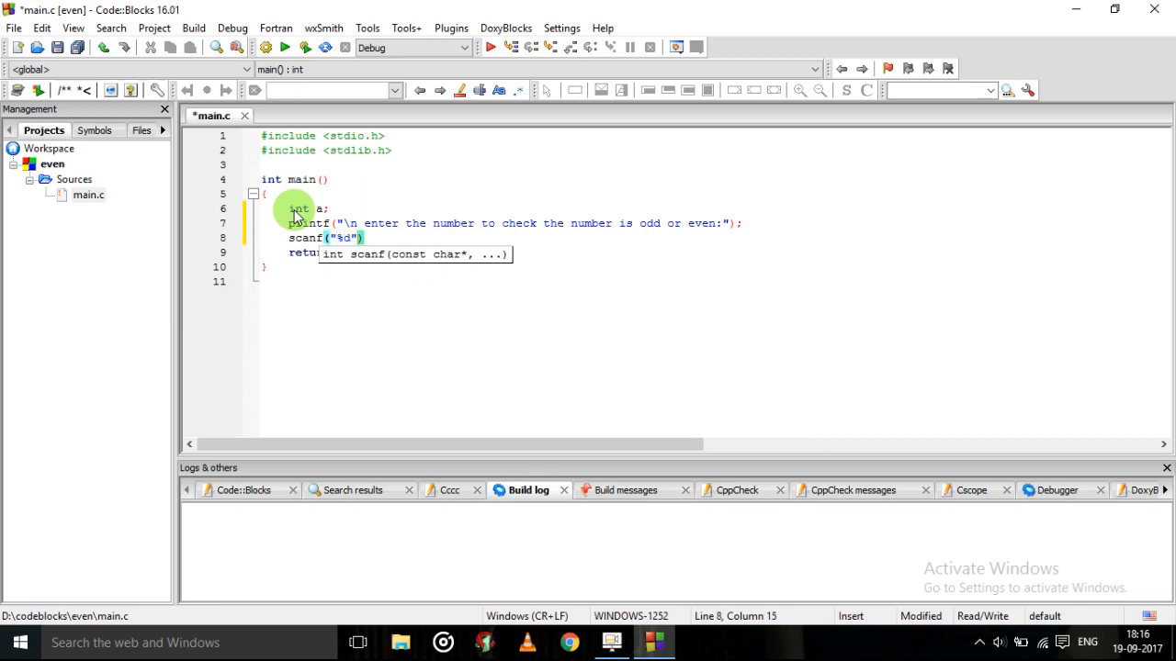
{"action": "type", "text": ","}
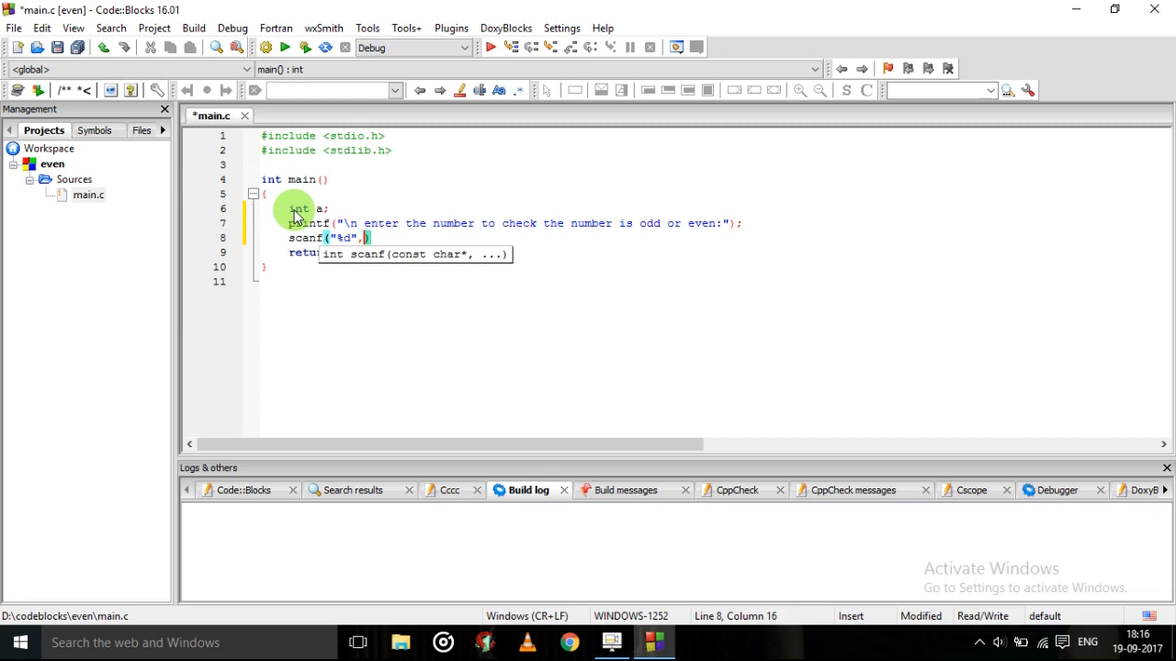
{"action": "type", "text": "&"}
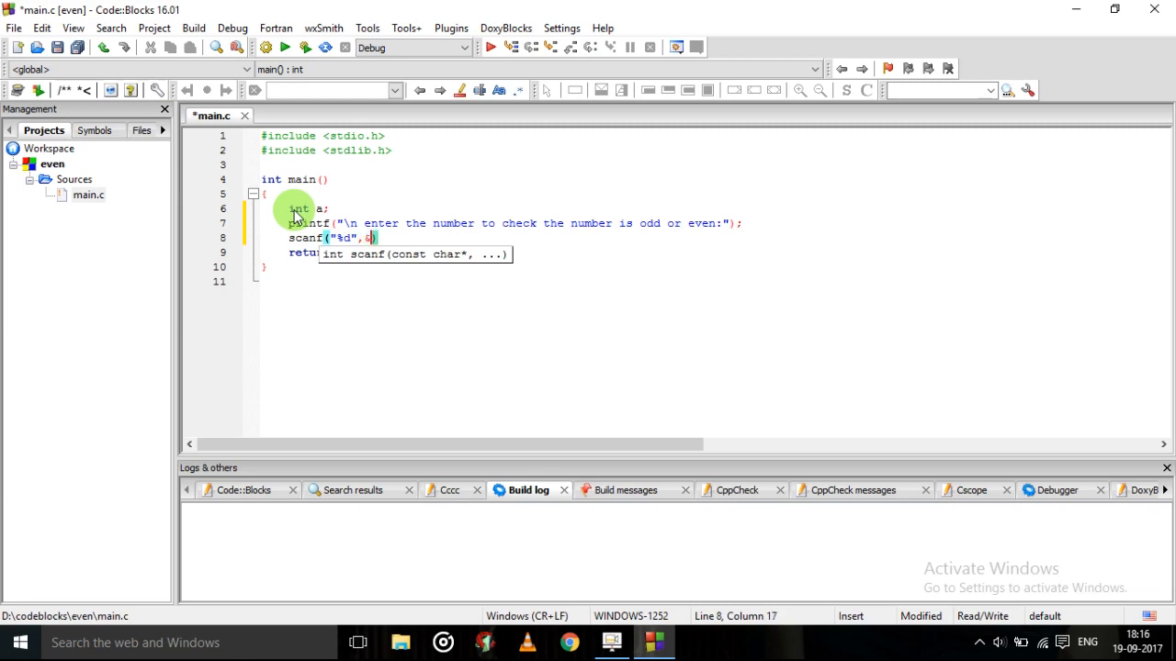
{"action": "type", "text": "a"}
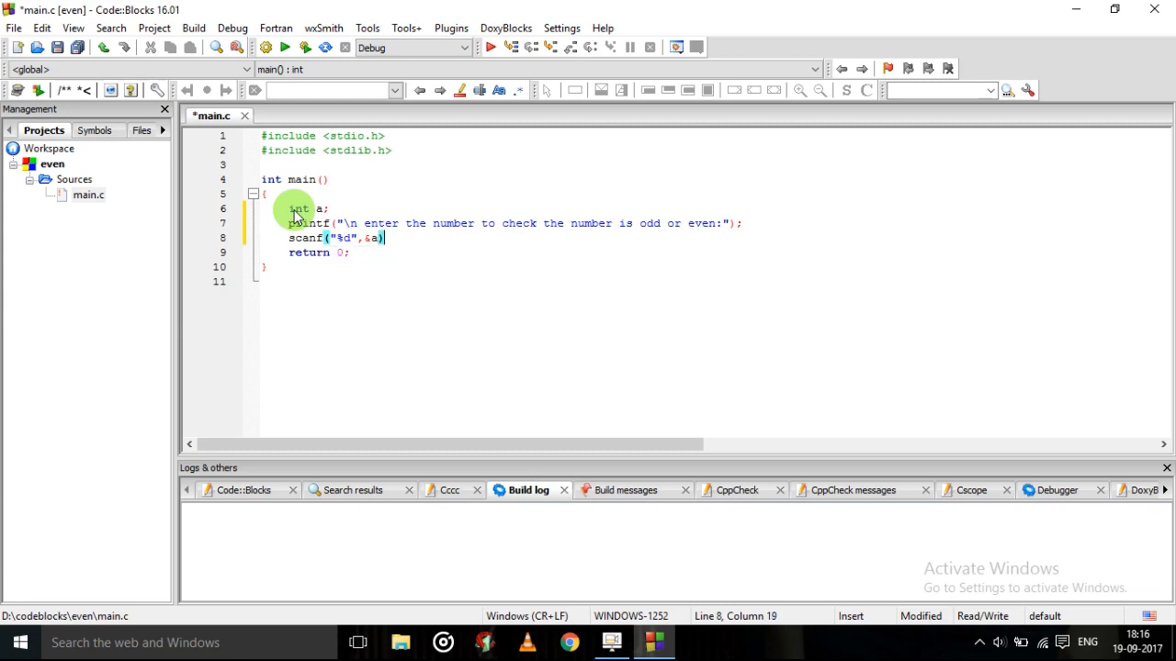
{"action": "type", "text": ";"}
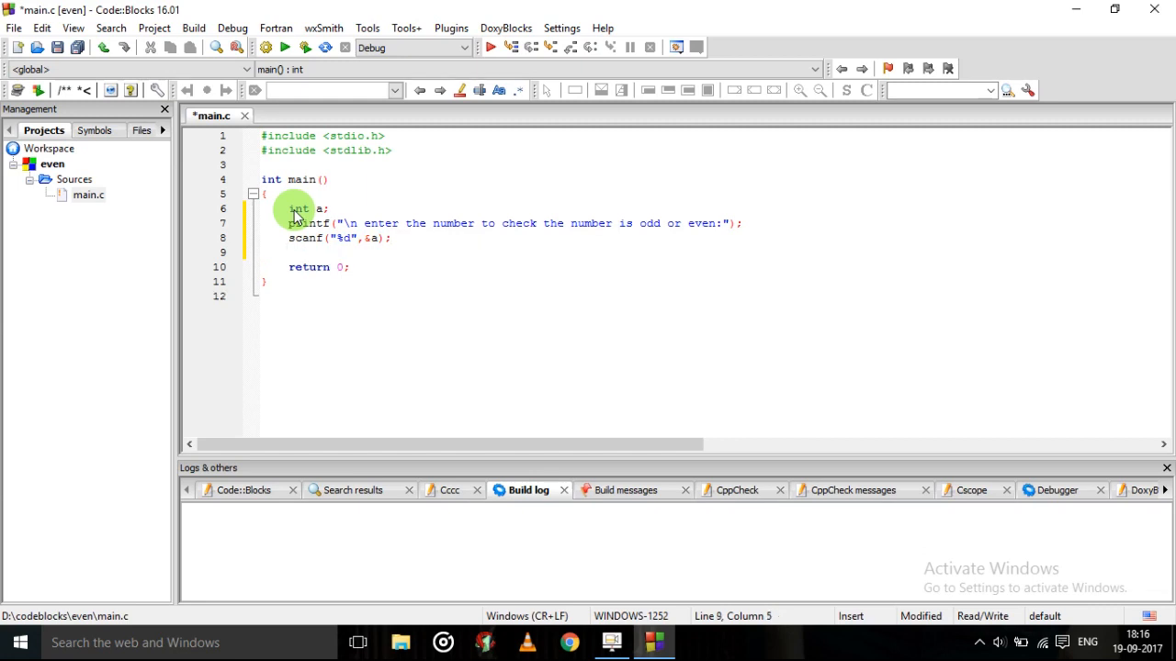
Step: Write if(a%2==0) printf("\n number is even"); after the scanf
{"action": "type", "text": "if"}
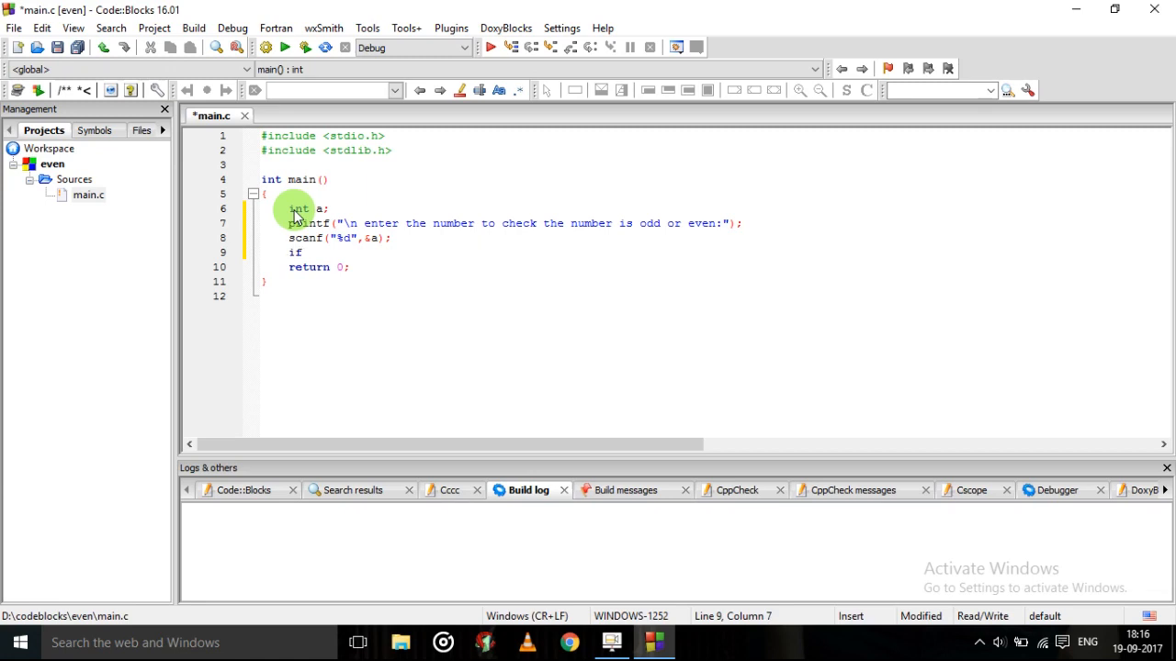
{"action": "type", "text": "()"}
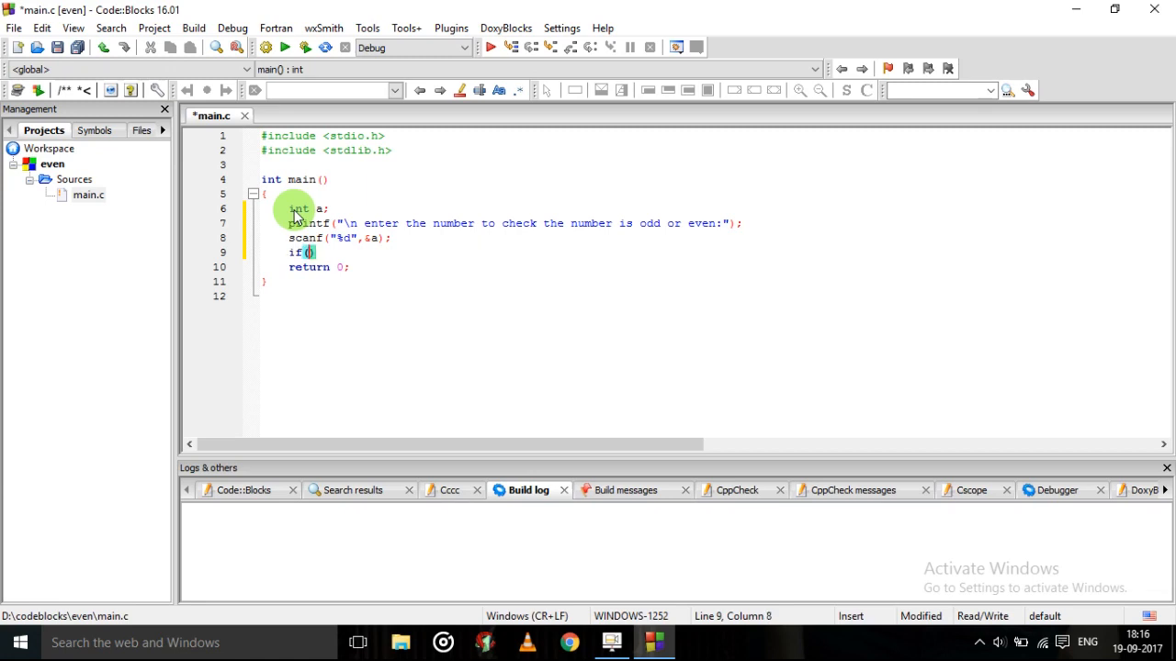
{"action": "type", "text": "a"}
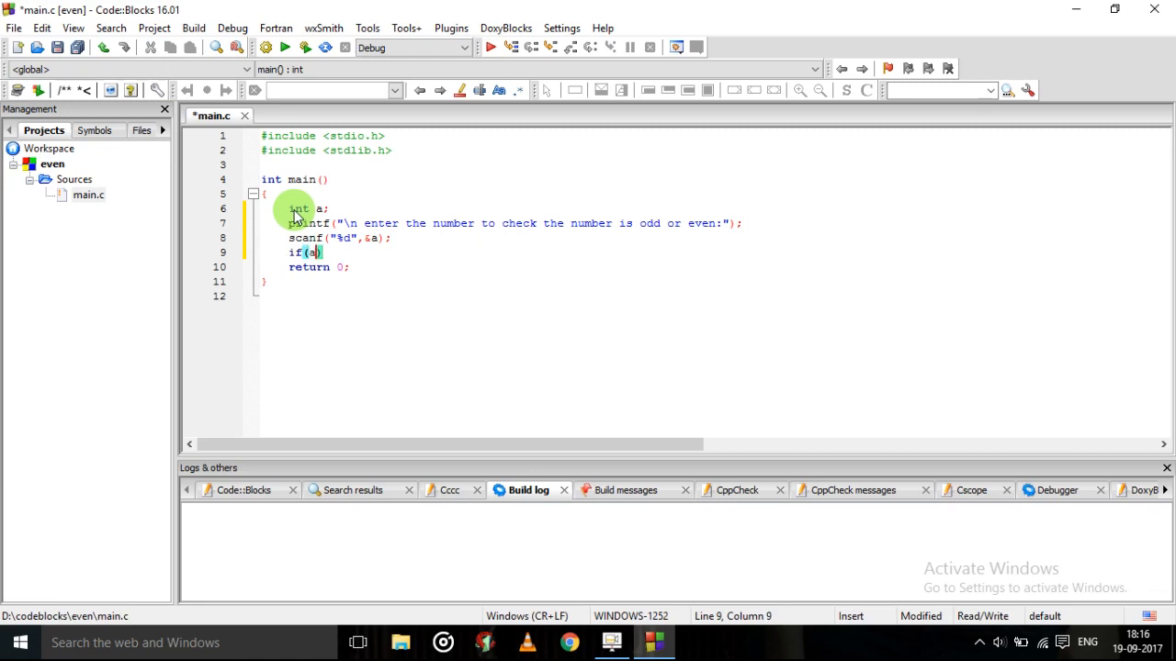
{"action": "type", "text": "%"}
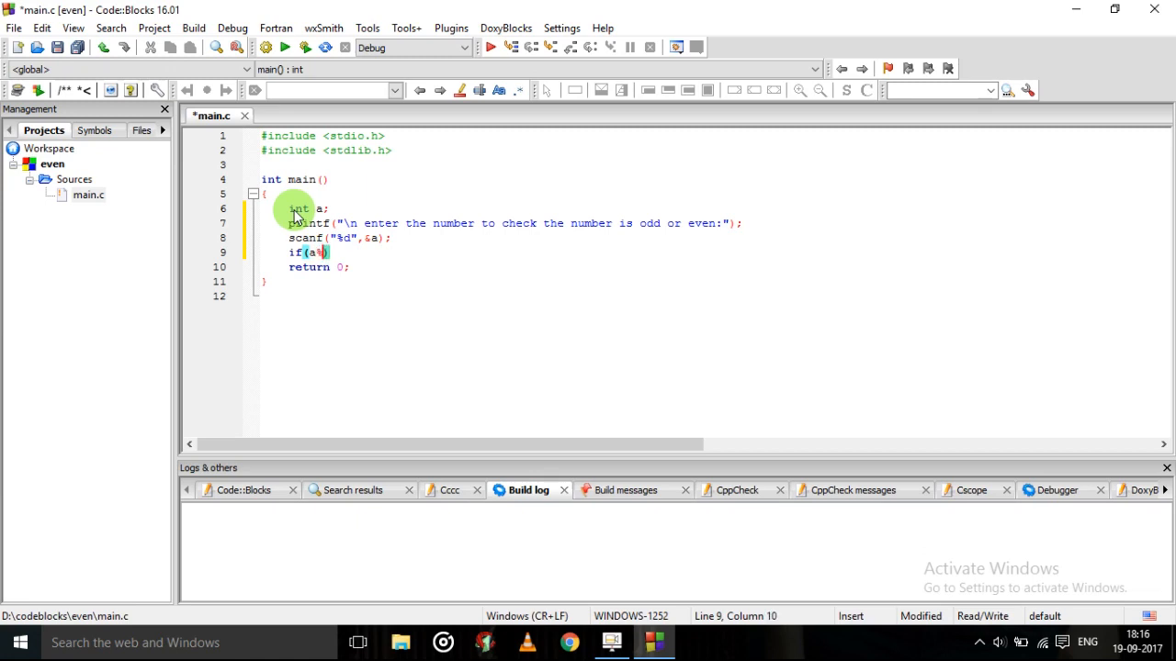
{"action": "type", "text": "2"}
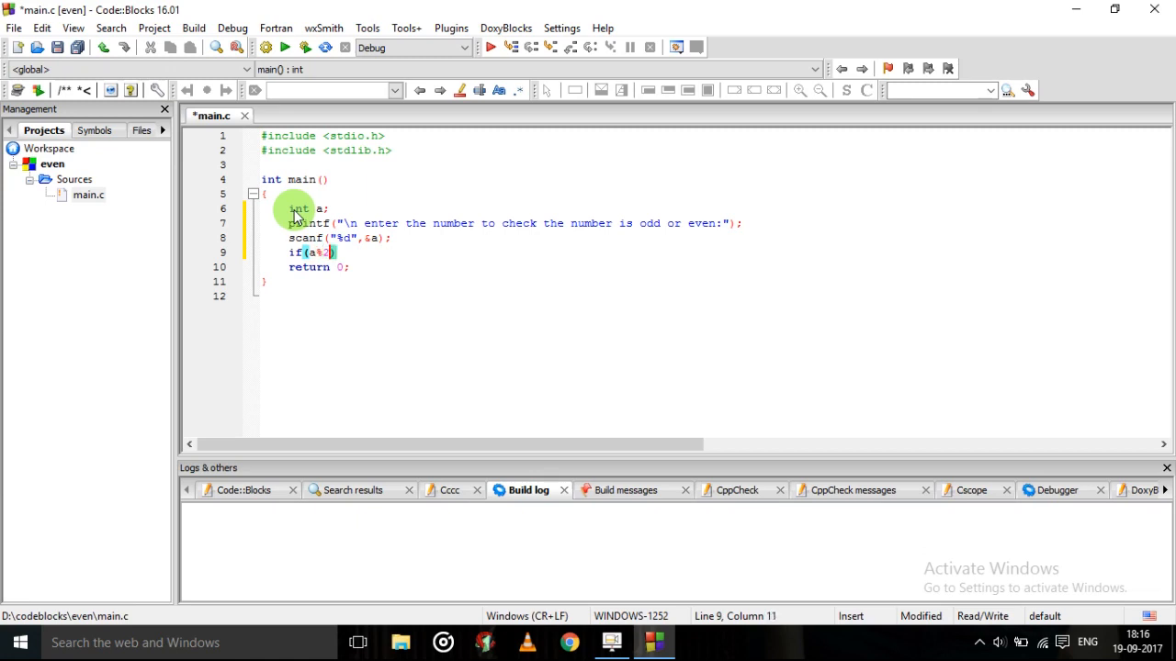
{"action": "type", "text": "==0"}
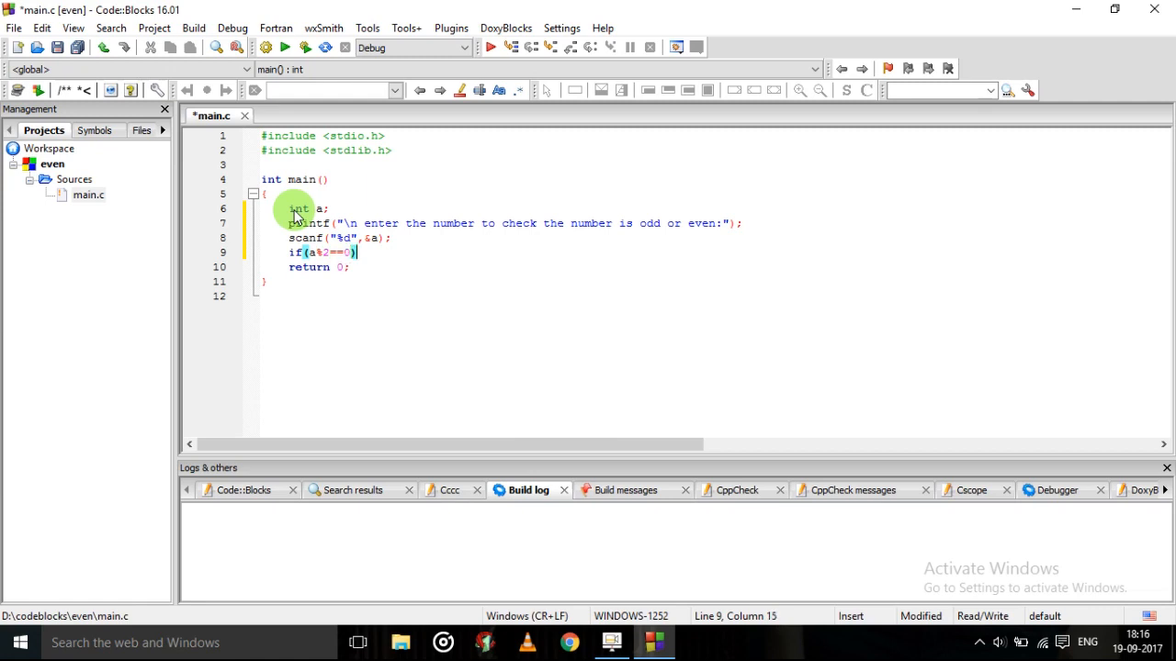
{"action": "type", "text": "printf("}
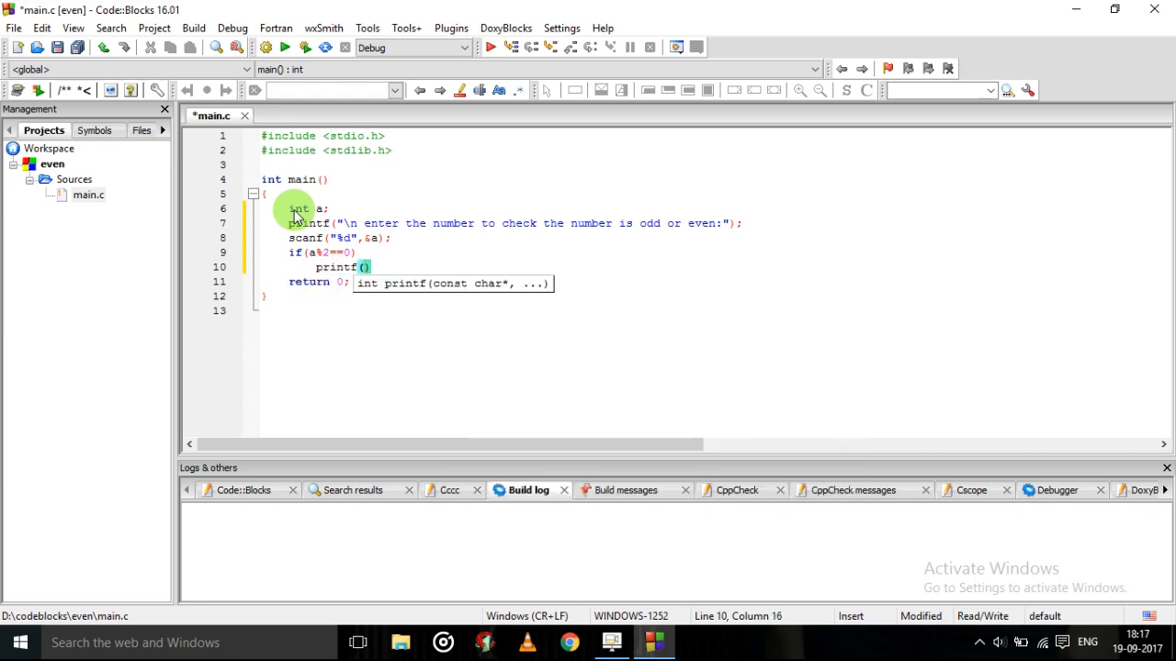
{"action": "type", "text": "\""}
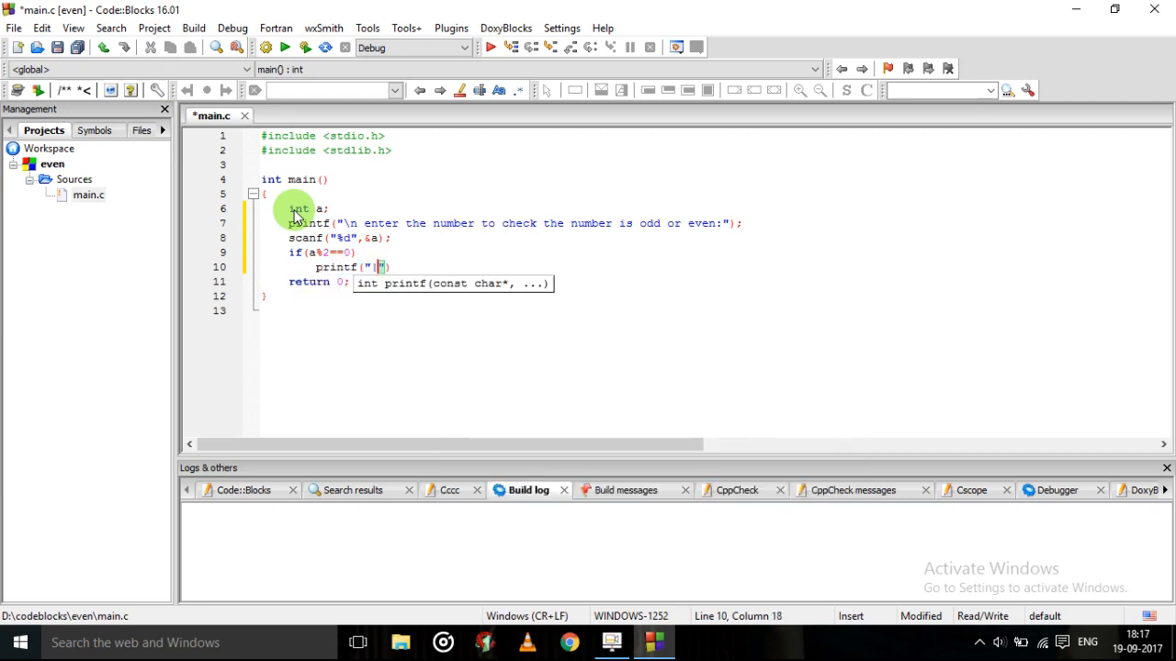
{"action": "type", "text": "\\n number is"}
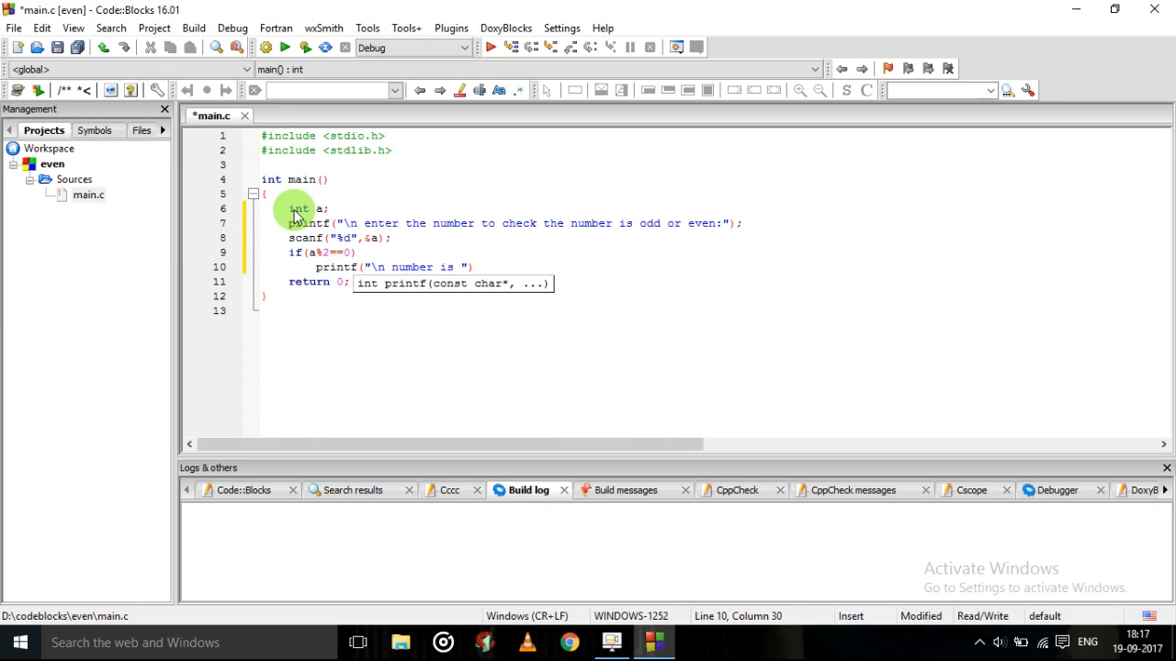
{"action": "type", "text": "even"}
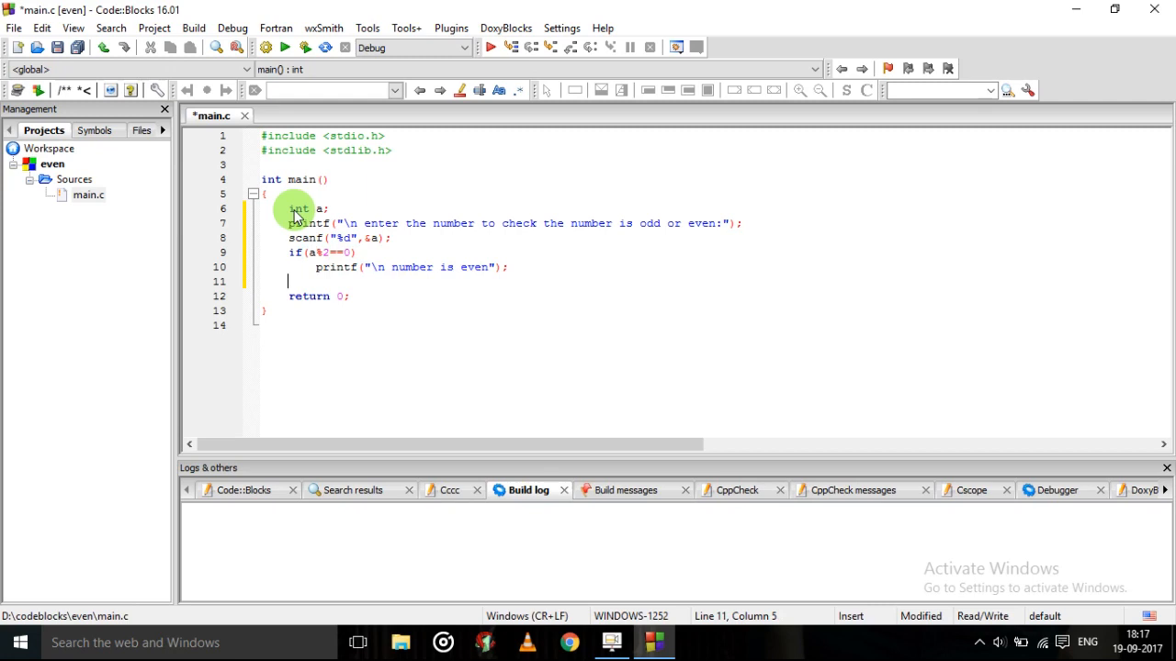
Step: Add else printf("\n the number is odd"); to complete the check
{"action": "type", "text": "else"}
{"action": "type", "text": "printf(\"\\n the "}
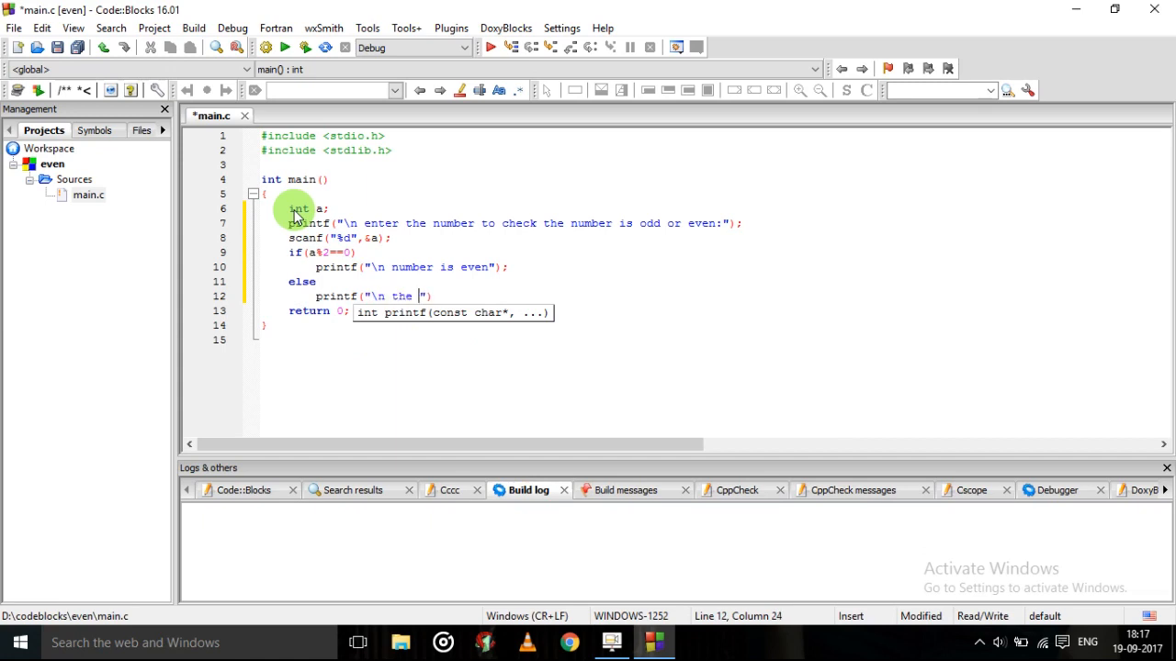
{"action": "type", "text": "number is"}
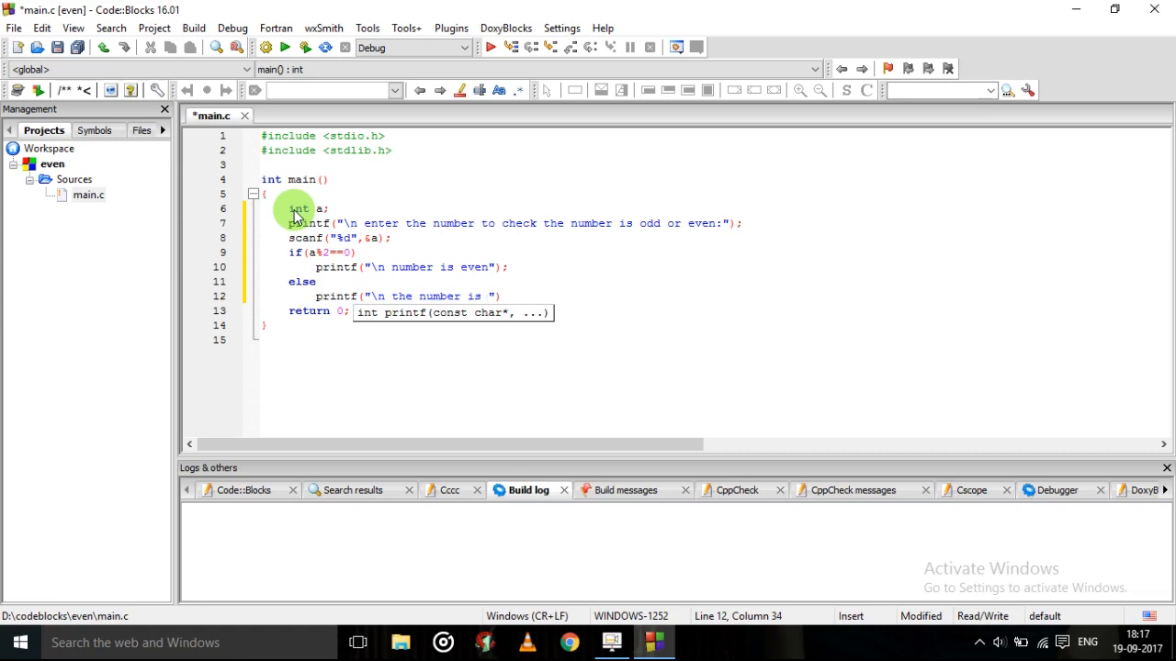
{"action": "type", "text": "odd"}
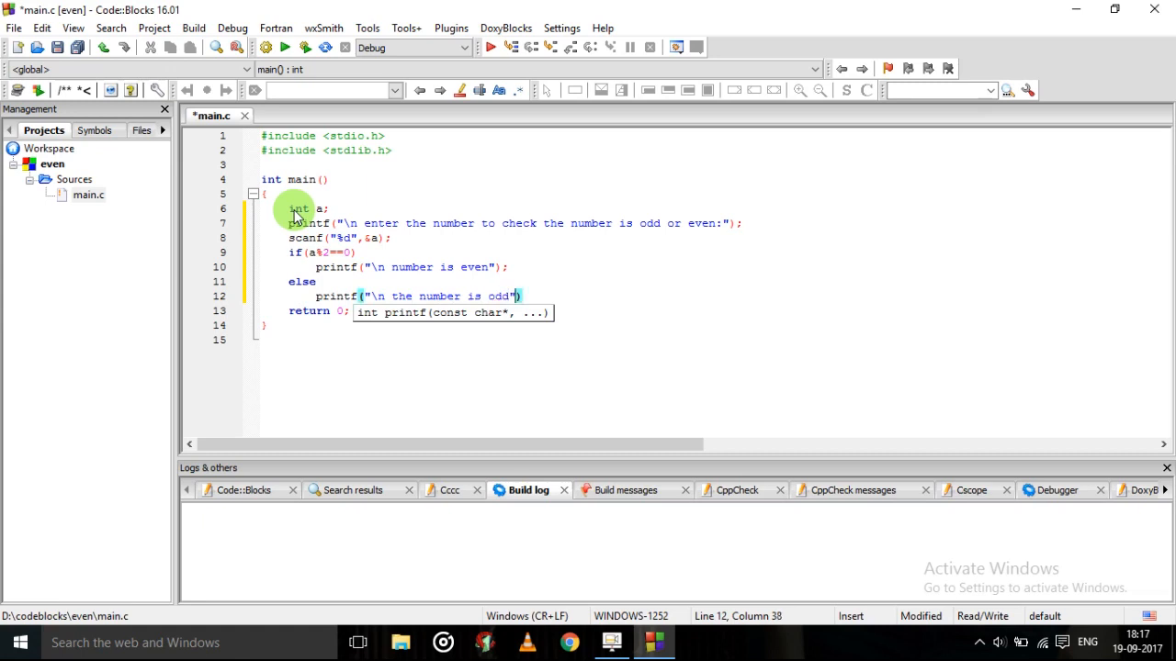
{"action": "type", "text": ");"}
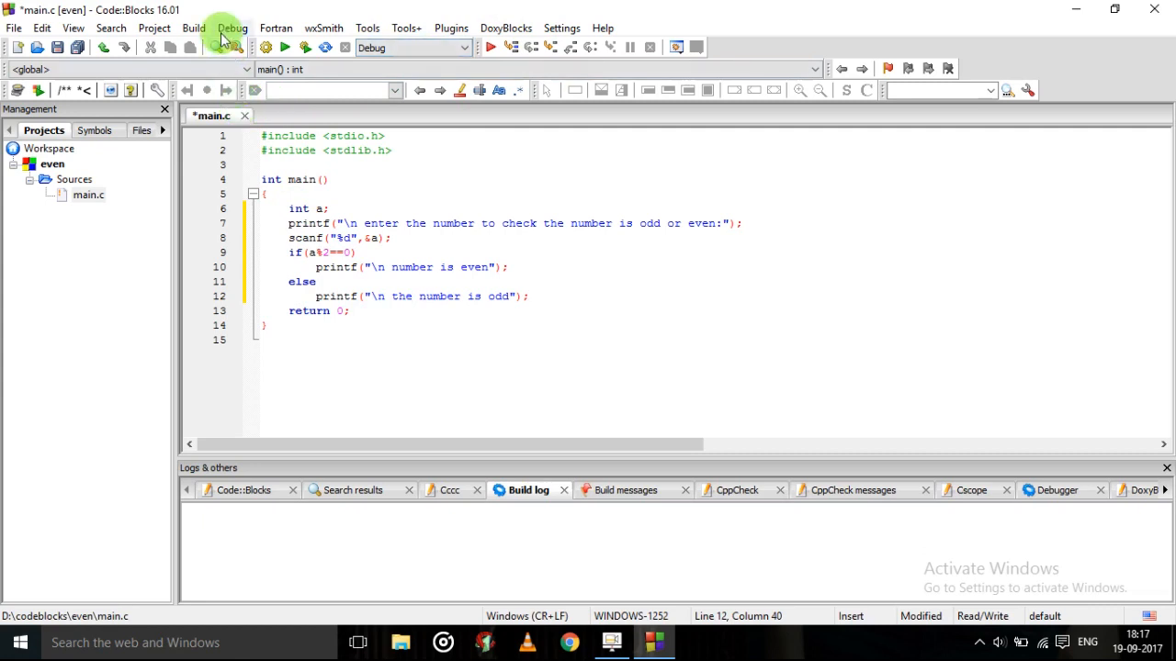
Step: Build and run the even project and enter 5 at the console prompt
{"action": "left_click", "coordinate": [193, 27]}
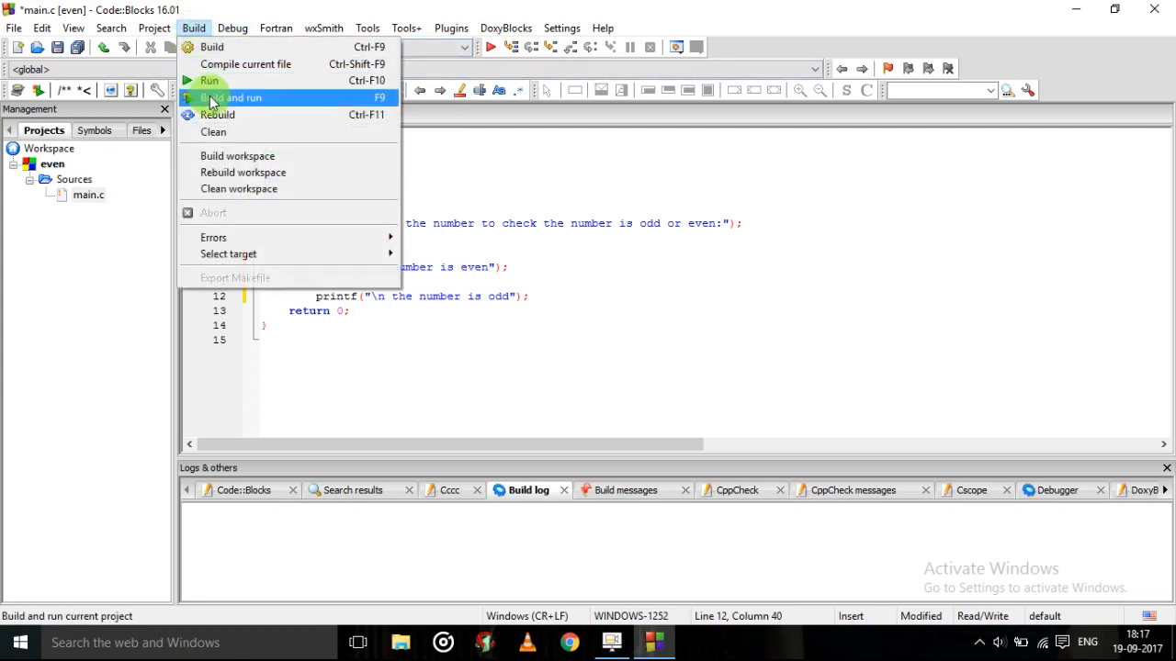
{"action": "left_click", "coordinate": [232, 97]}
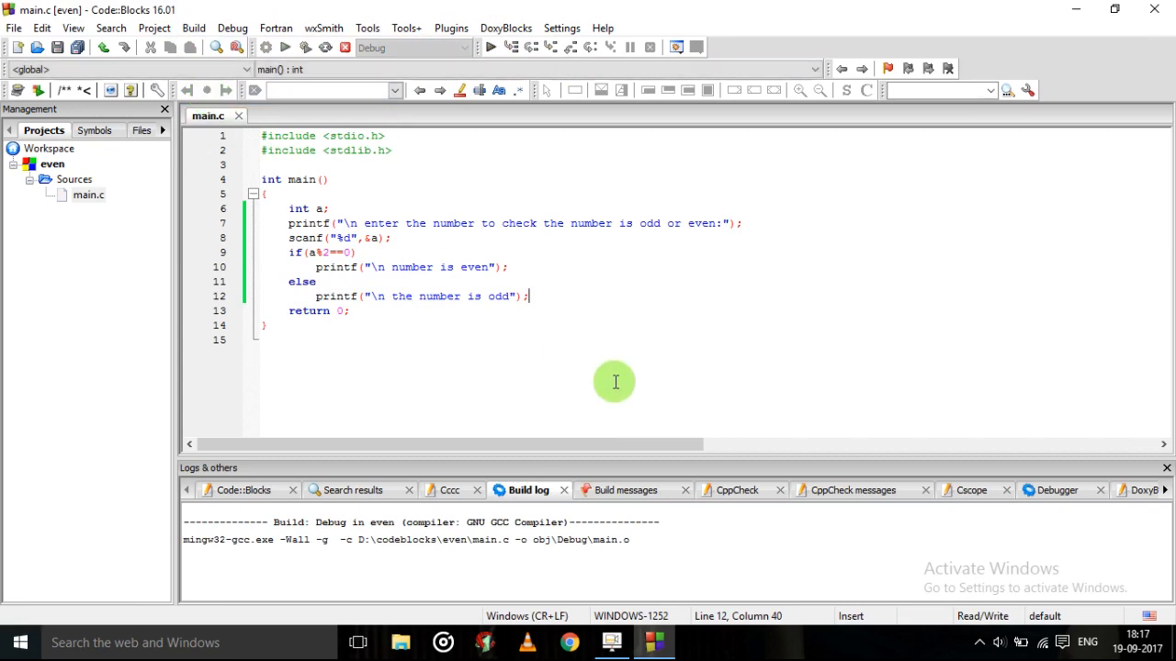
{"action": "left_click", "coordinate": [286, 47]}
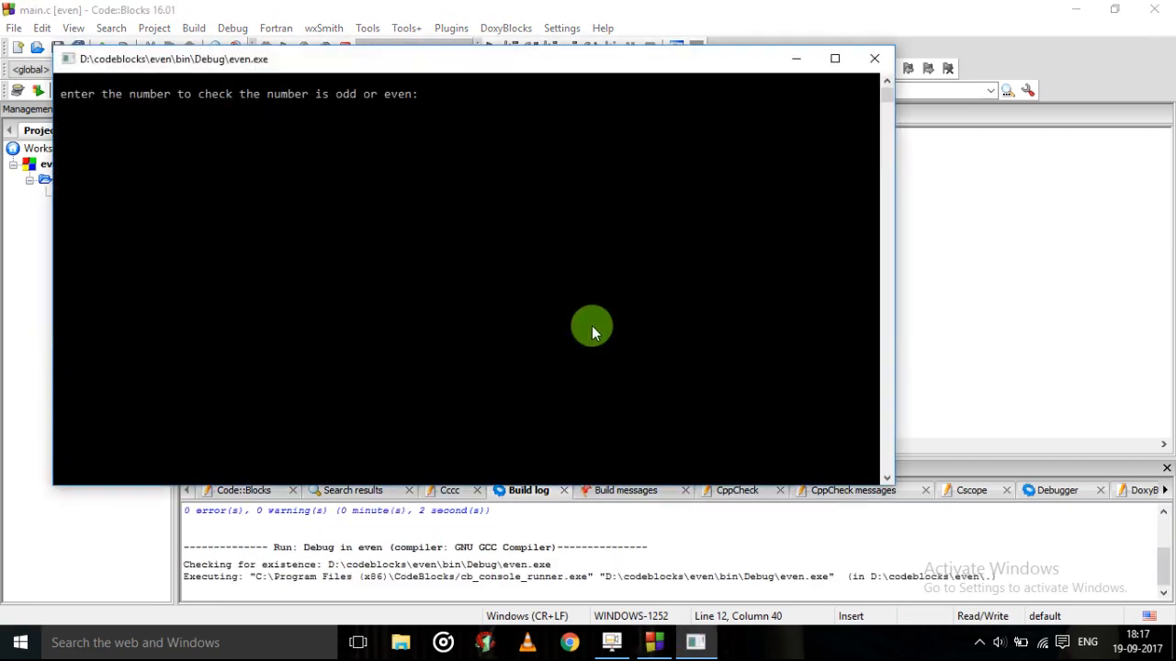
{"action": "mouse_move", "coordinate": [467, 110]}
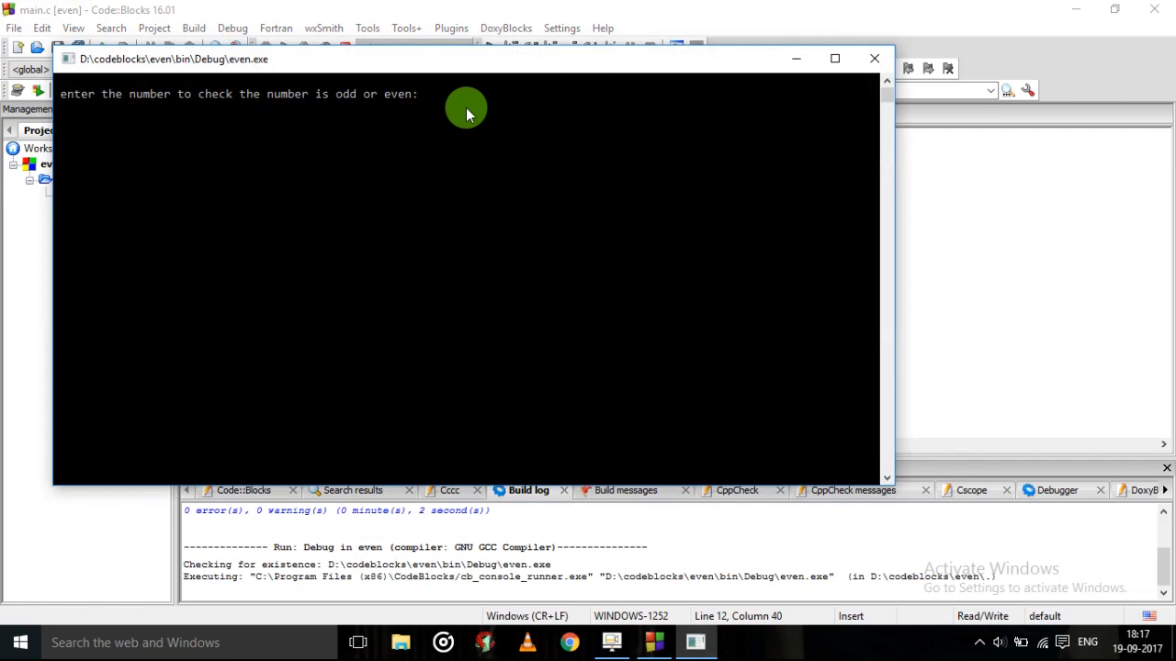
{"action": "type", "text": "5"}
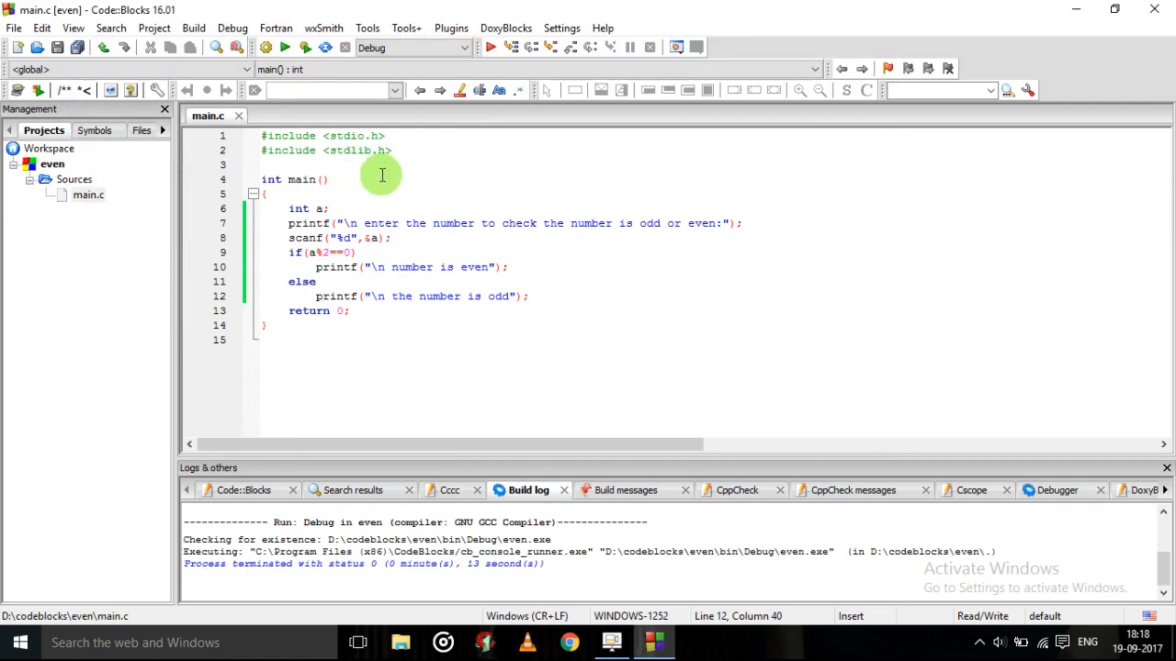
Step: Build and run again and enter 8, which prints "number is even"
{"action": "left_click", "coordinate": [193, 27]}
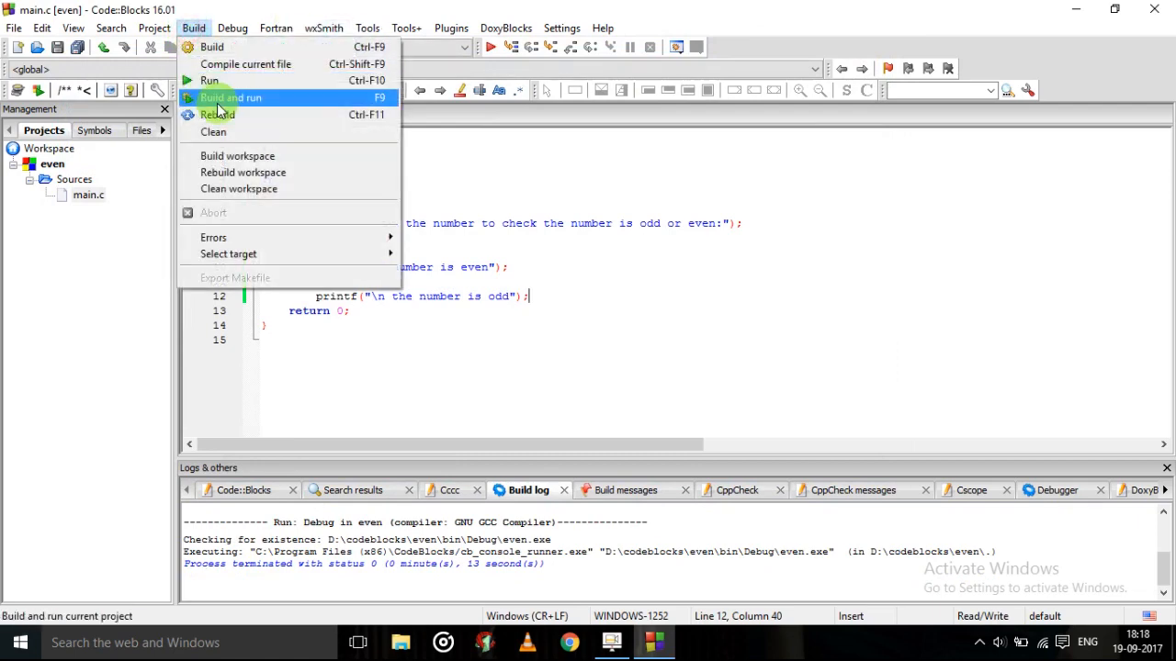
{"action": "left_click", "coordinate": [230, 97]}
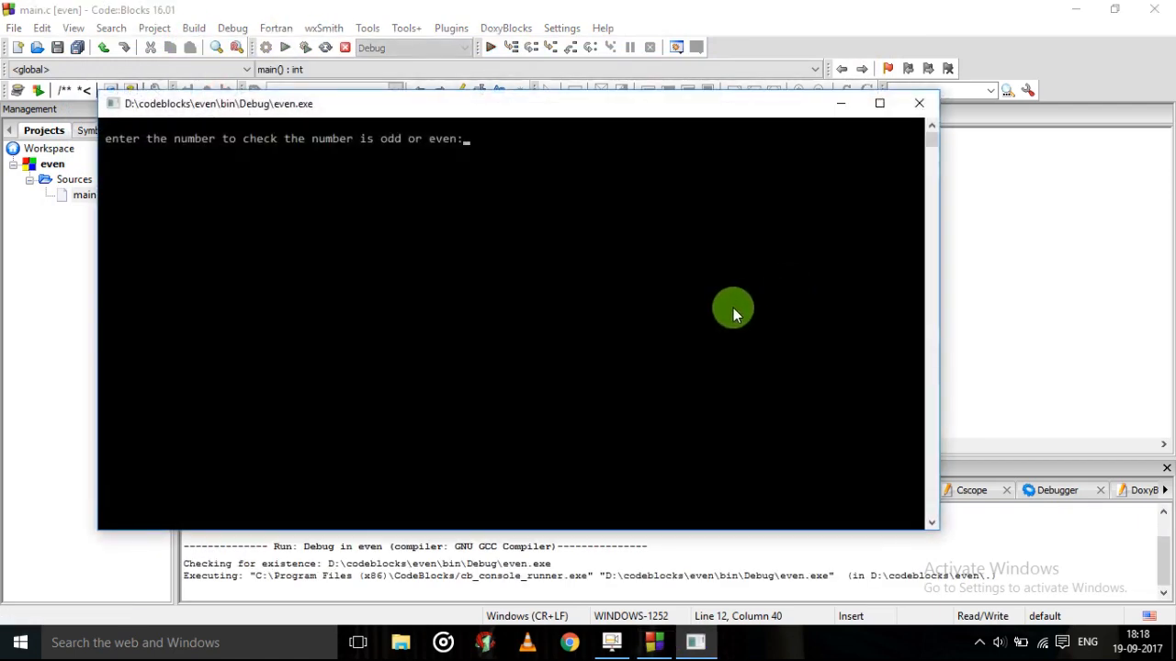
{"action": "type", "text": "8"}
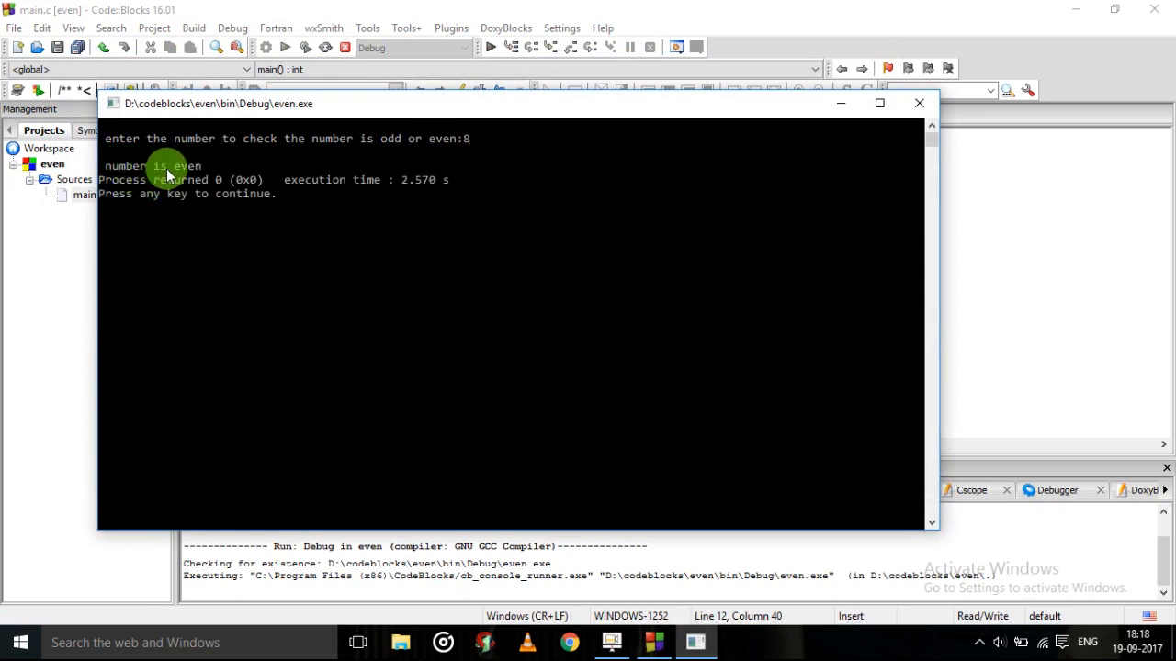
{"action": "mouse_move", "coordinate": [513, 279]}
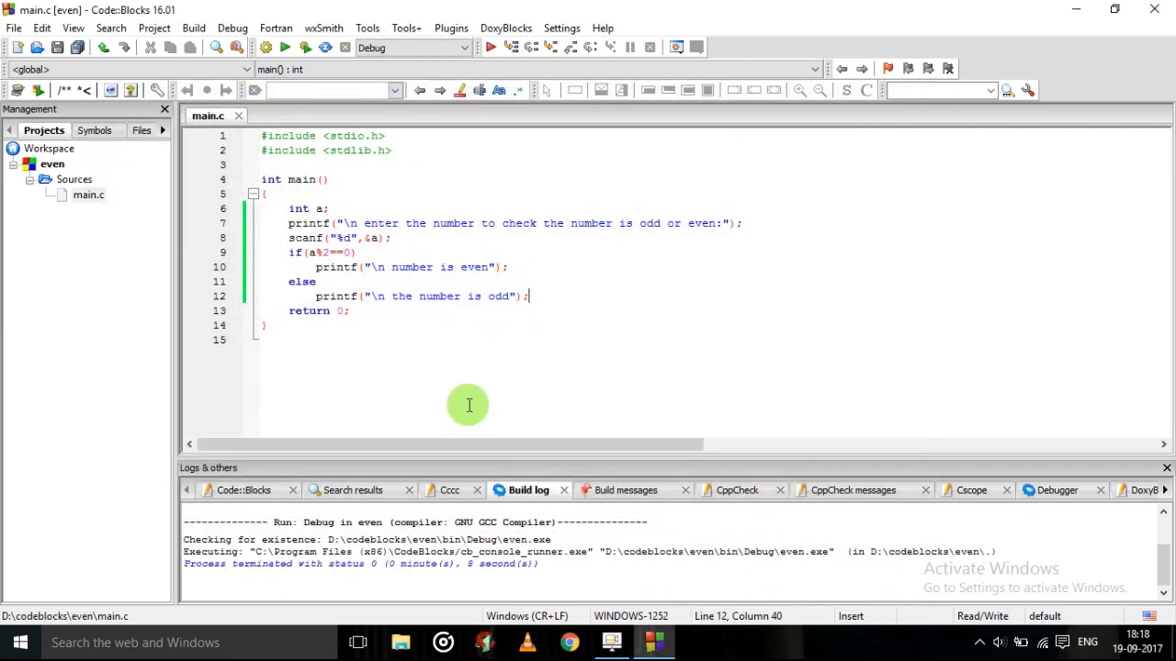
{"action": "mouse_move", "coordinate": [59, 108]}
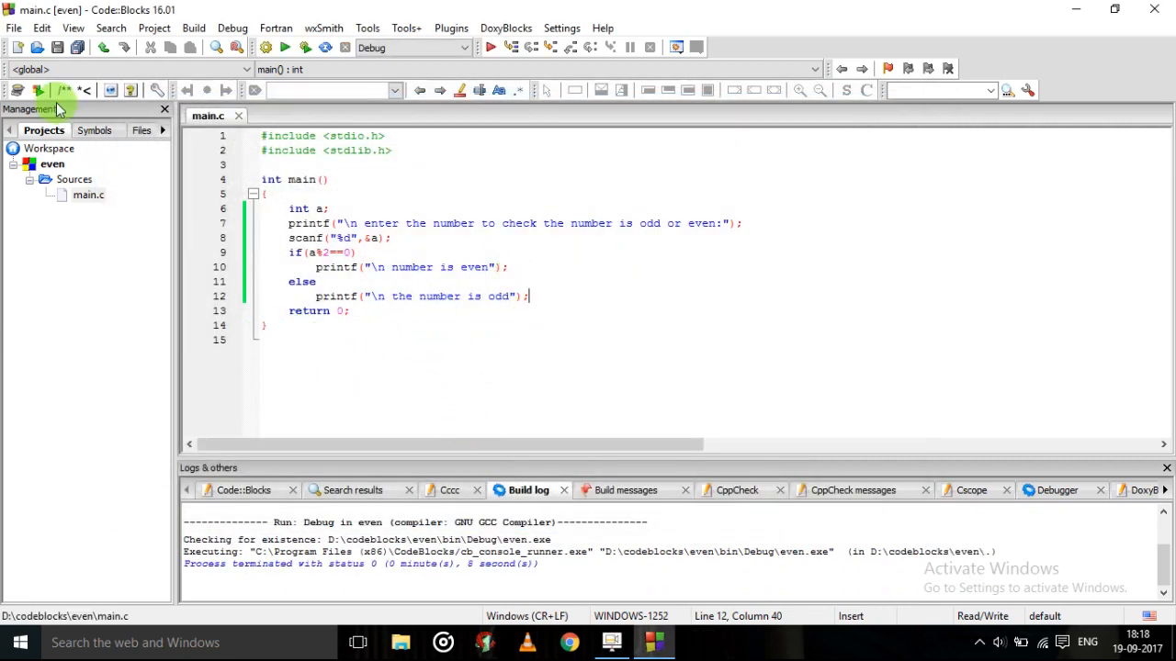
{"action": "mouse_move", "coordinate": [845, 7]}
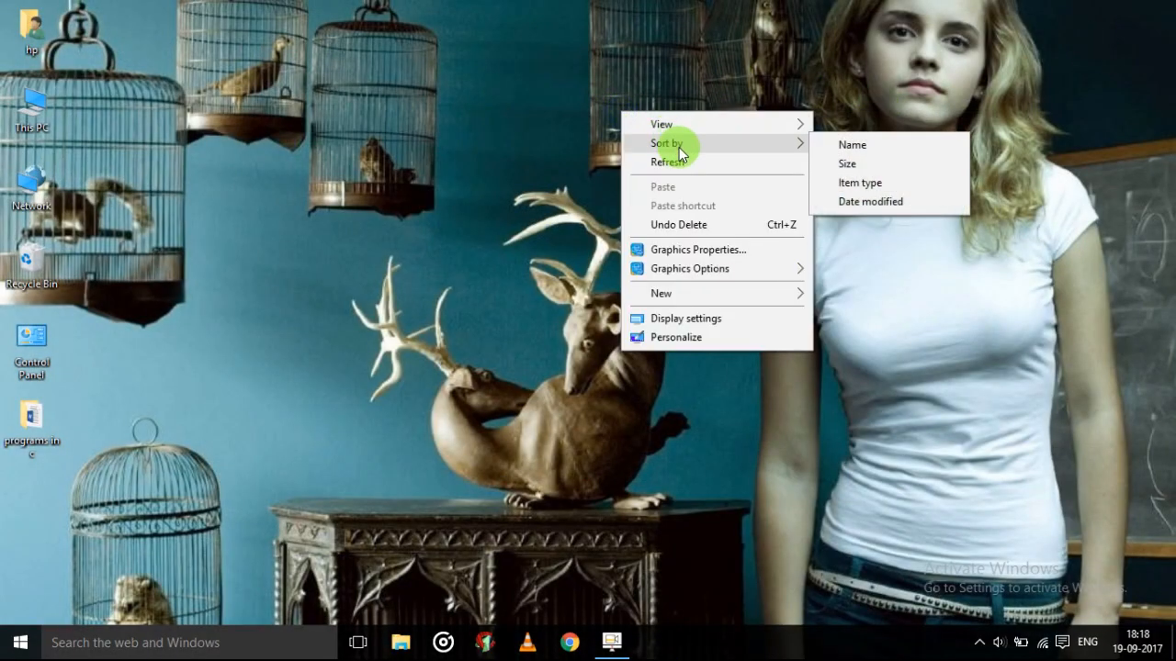
Step: Dismiss the desktop context menu, leaving the Windows desktop showing
{"action": "left_click", "coordinate": [619, 643]}
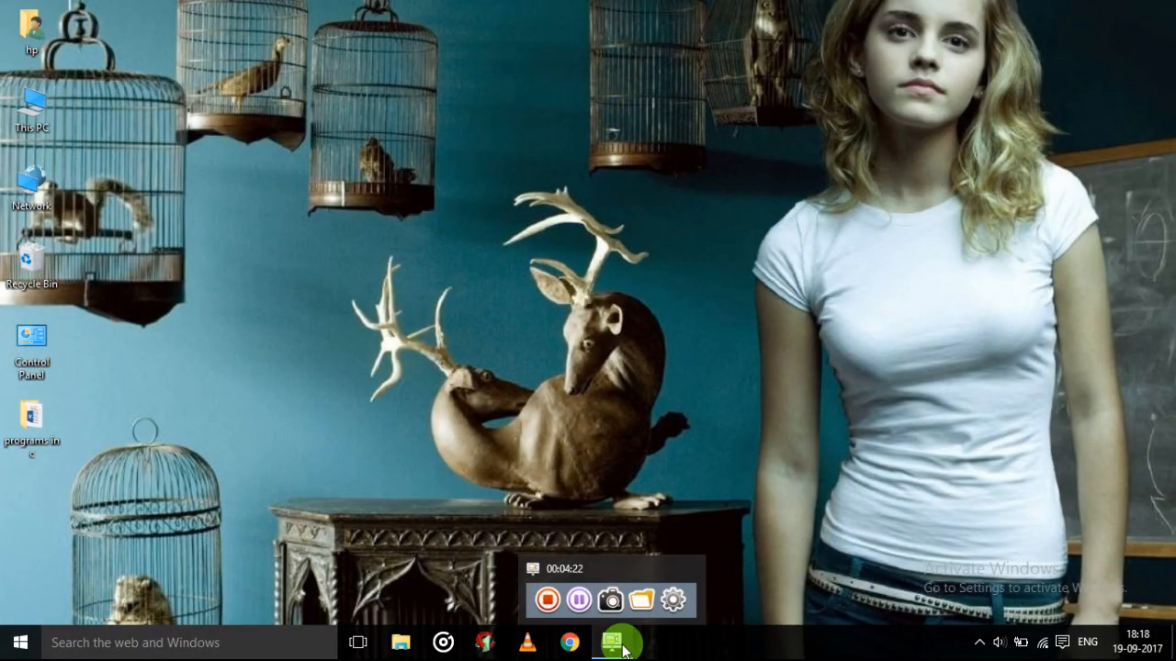